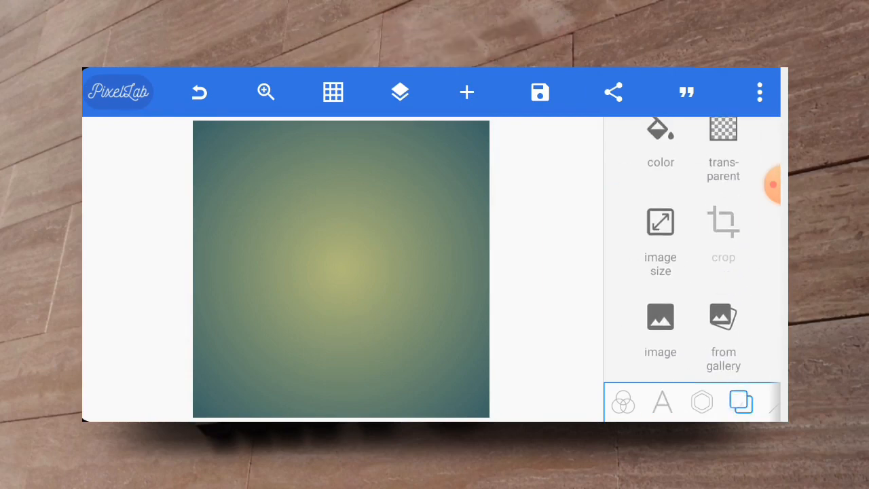
Resize the canvas to a wide landscape image size
click(660, 241)
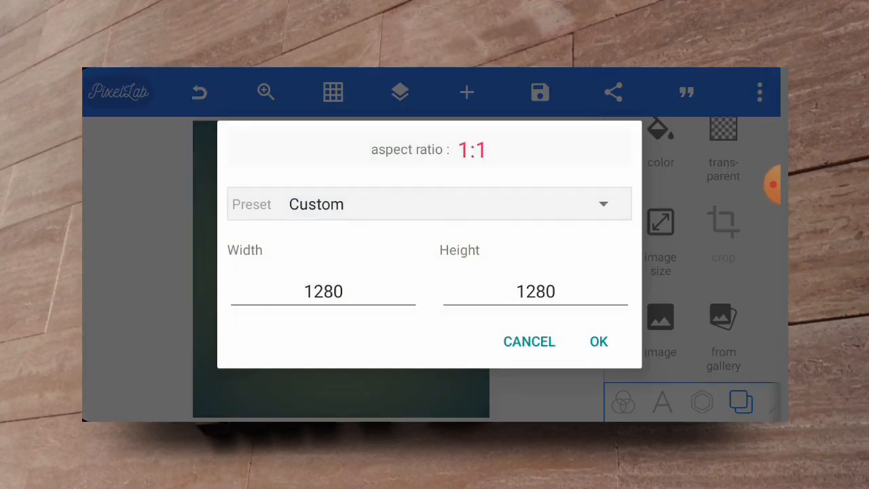
click(429, 203)
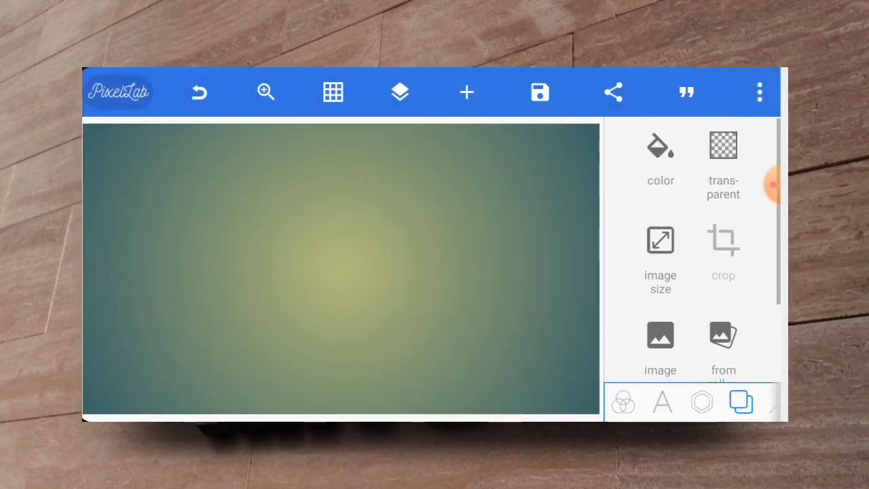
Replace the radial gradient background with a plain white colour
click(660, 156)
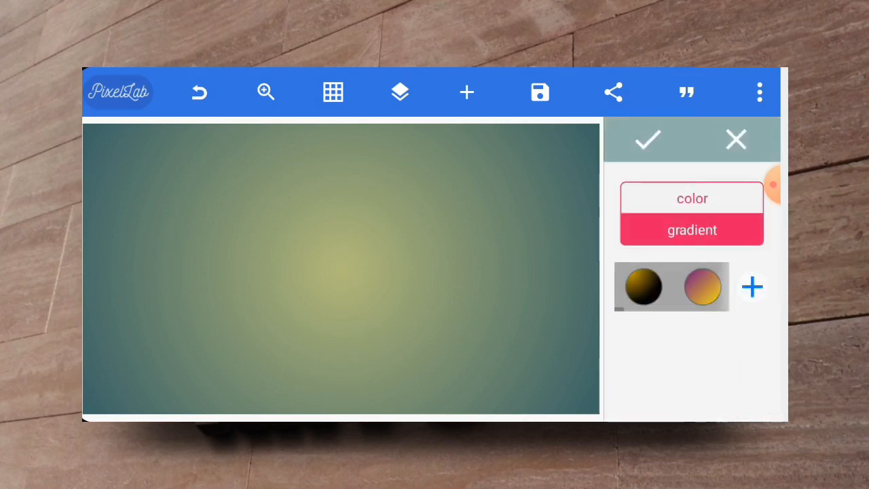
click(692, 199)
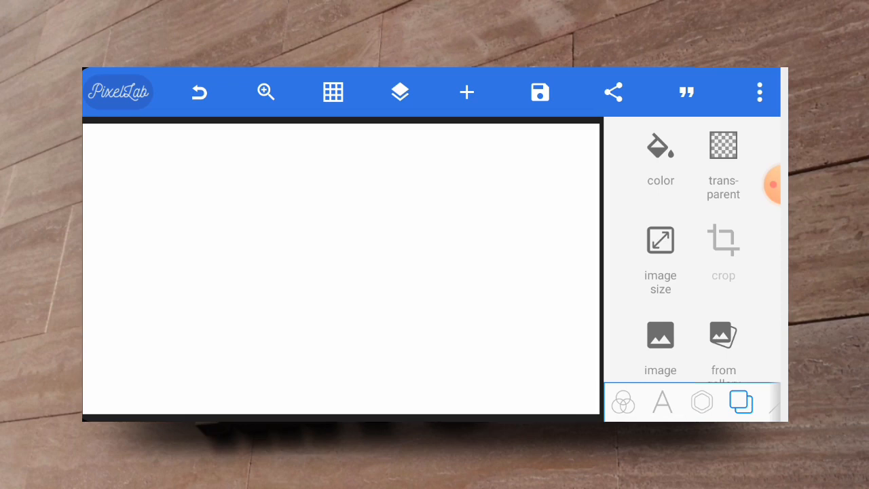
scroll(down, 3)
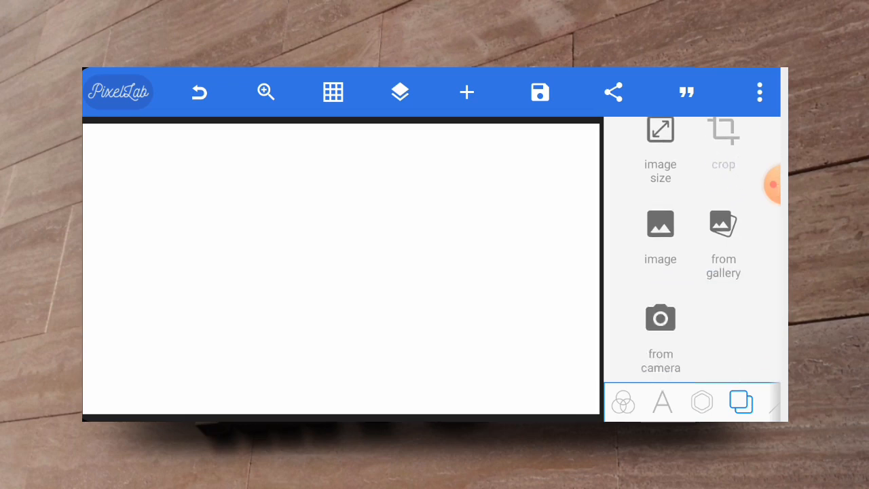
Import the golden oil-drop photo uncropped and enlarge it across the canvas
click(702, 402)
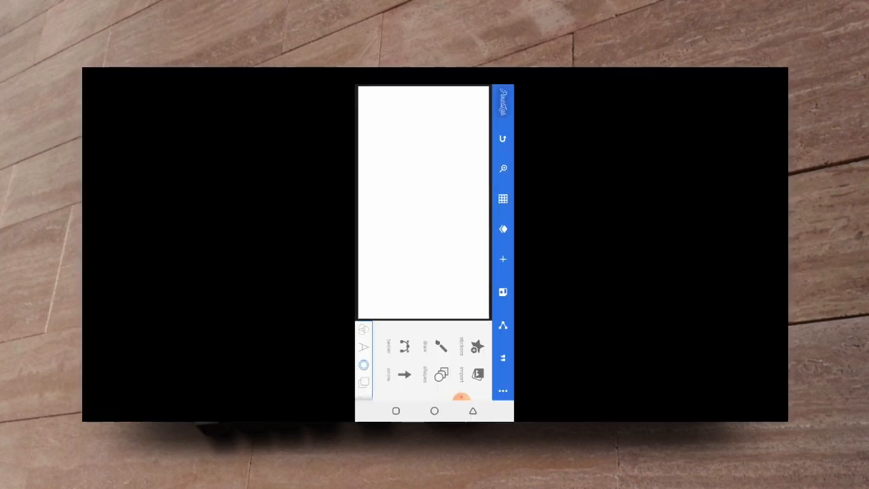
click(478, 374)
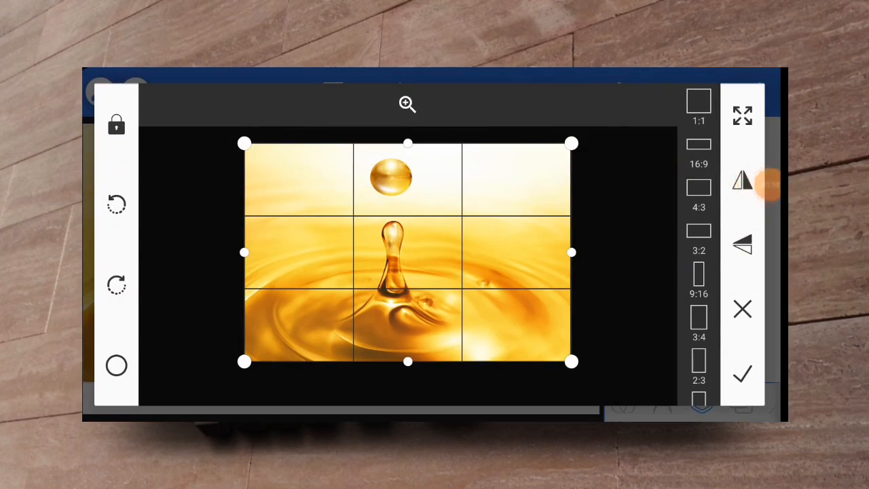
click(742, 373)
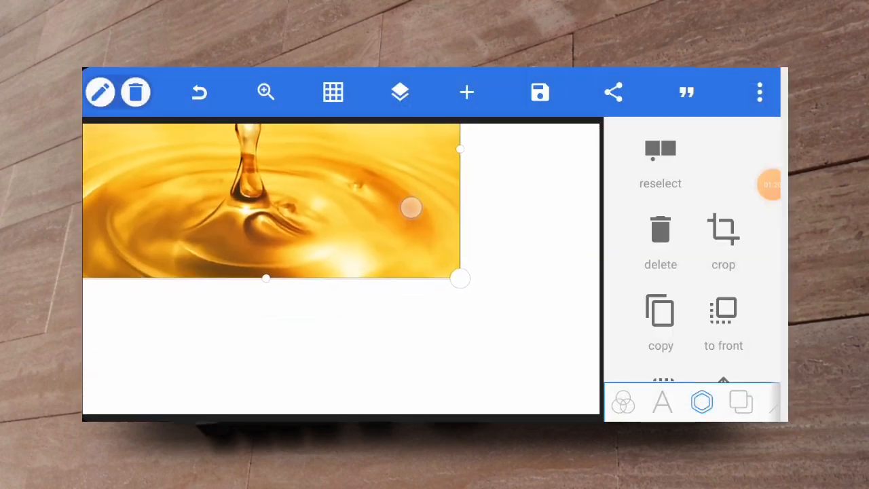
drag(460, 279, 486, 292)
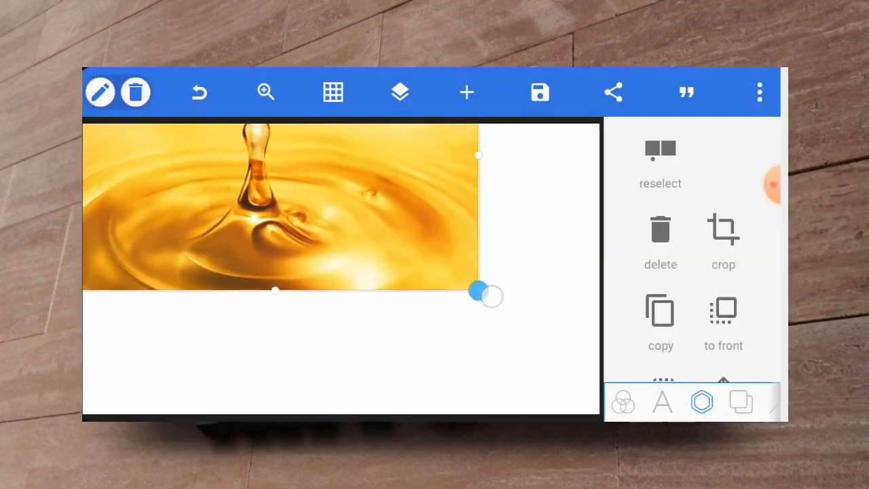
drag(479, 292, 552, 357)
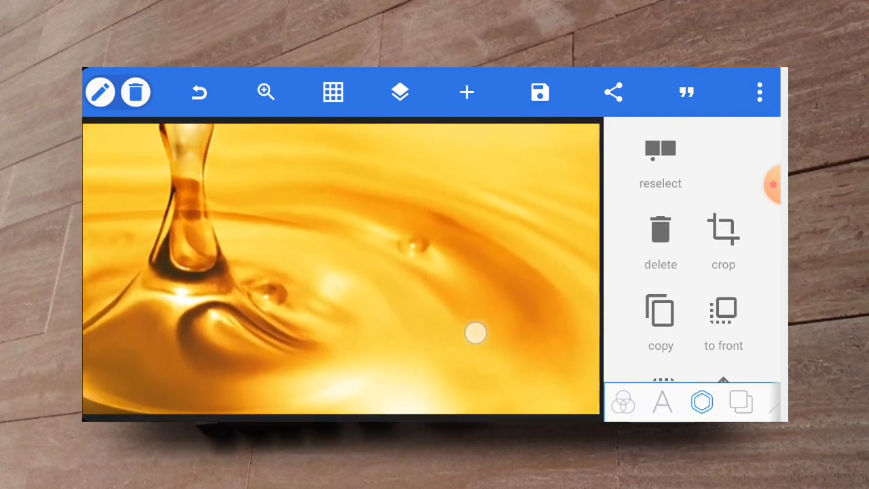
drag(475, 334, 460, 381)
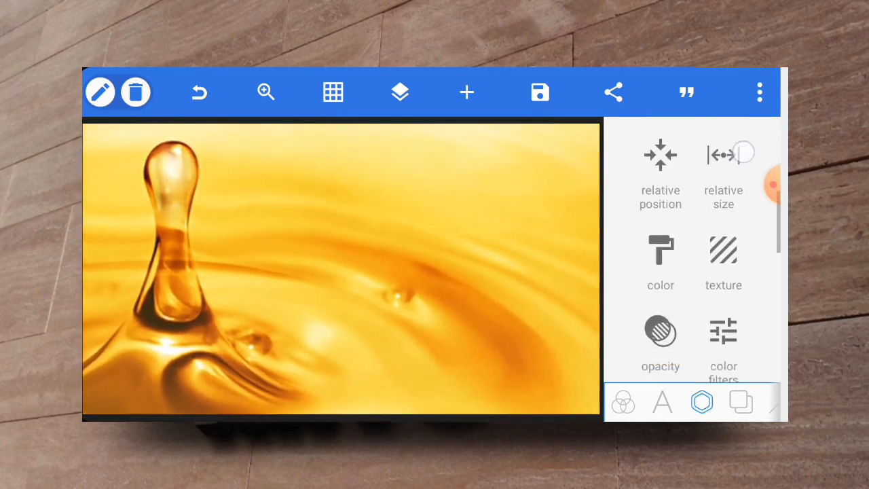
Fade the oil-drop photo to 61% opacity
click(660, 333)
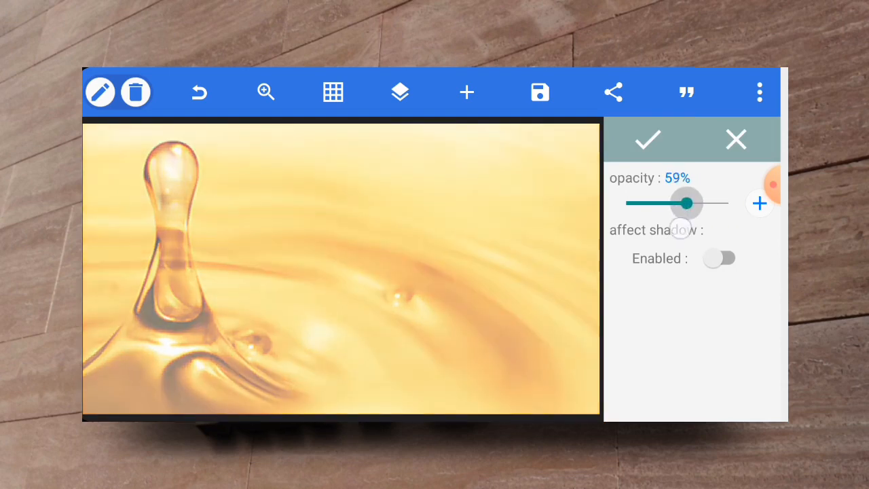
drag(682, 203, 688, 203)
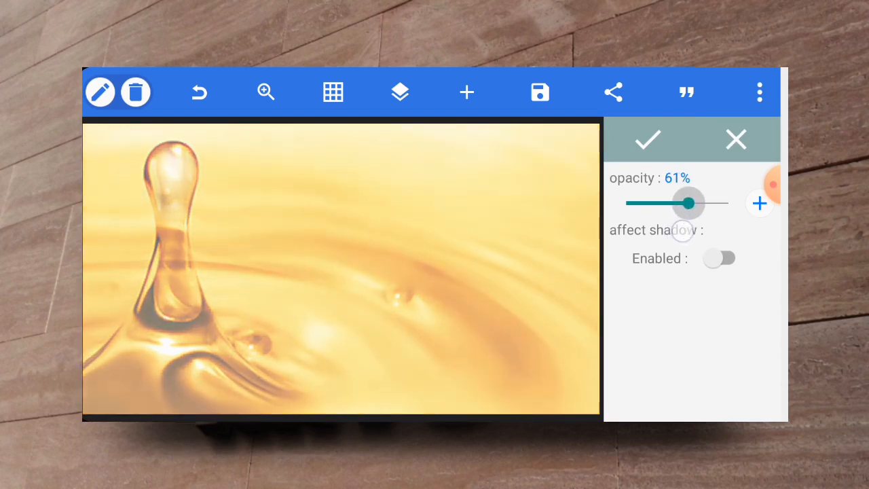
drag(688, 202, 685, 203)
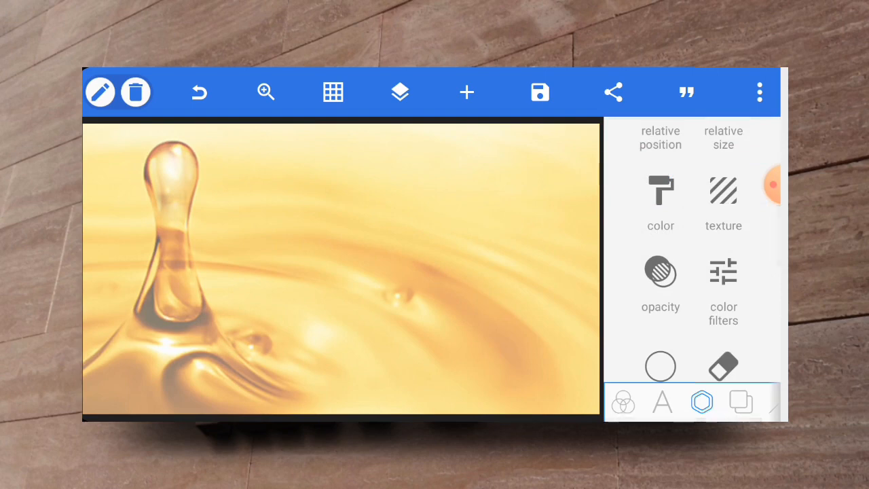
click(400, 92)
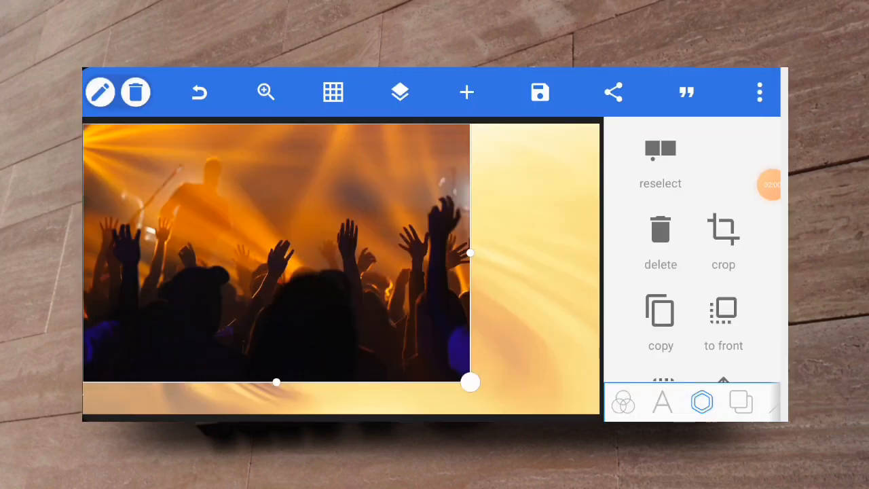
Stretch the concert-crowd photo until it covers the entire canvas
drag(471, 382, 469, 309)
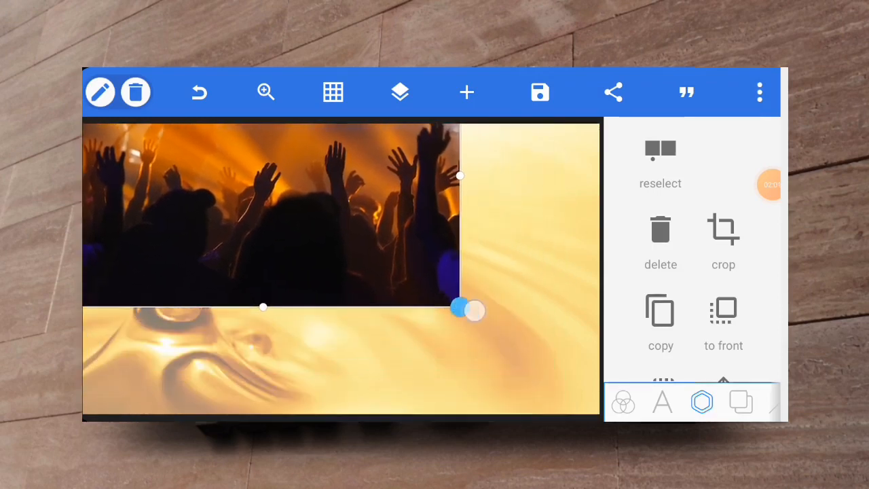
drag(475, 310, 519, 241)
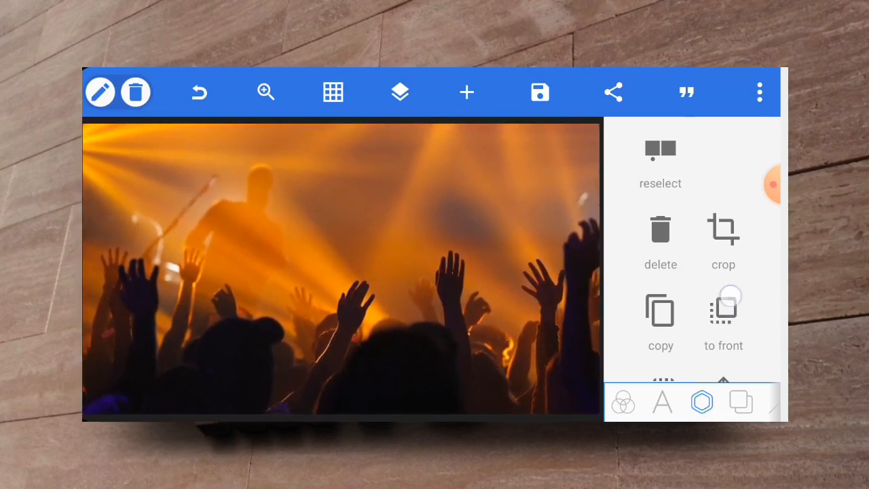
scroll(down, 3)
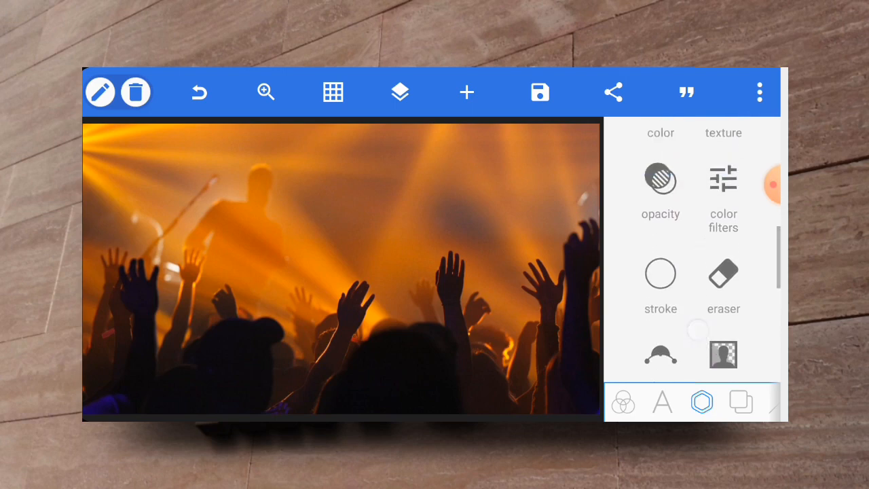
Switch to the eraser on the crowd photo and tune its edge softness
click(723, 275)
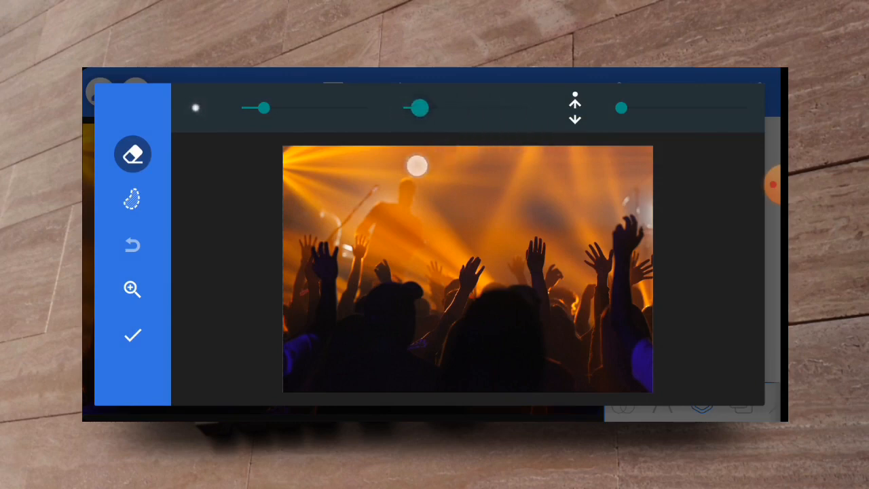
drag(416, 107, 403, 107)
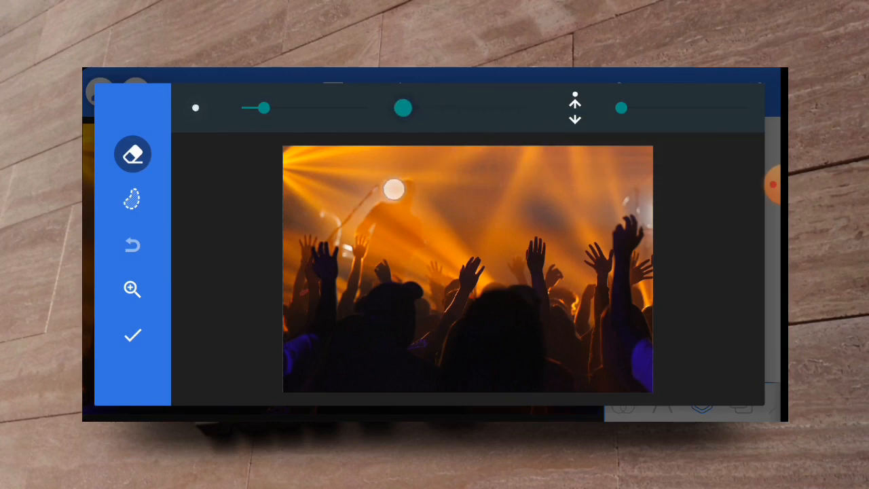
drag(404, 108, 464, 107)
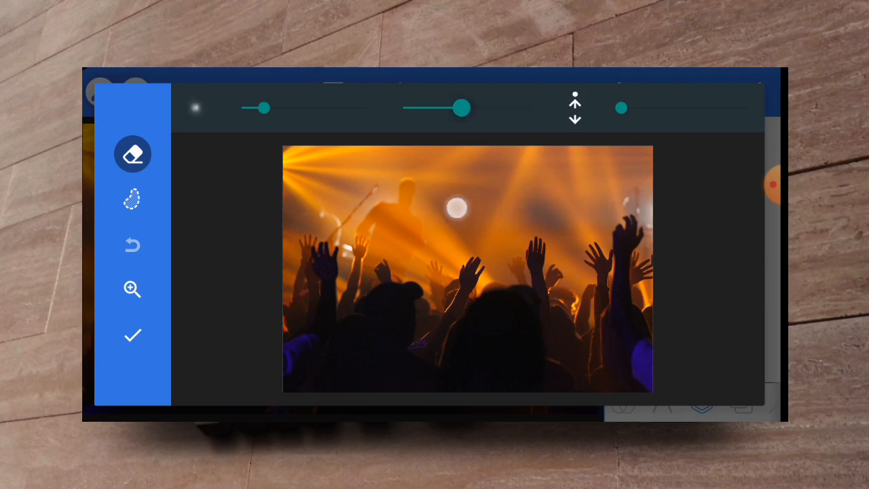
drag(462, 107, 530, 107)
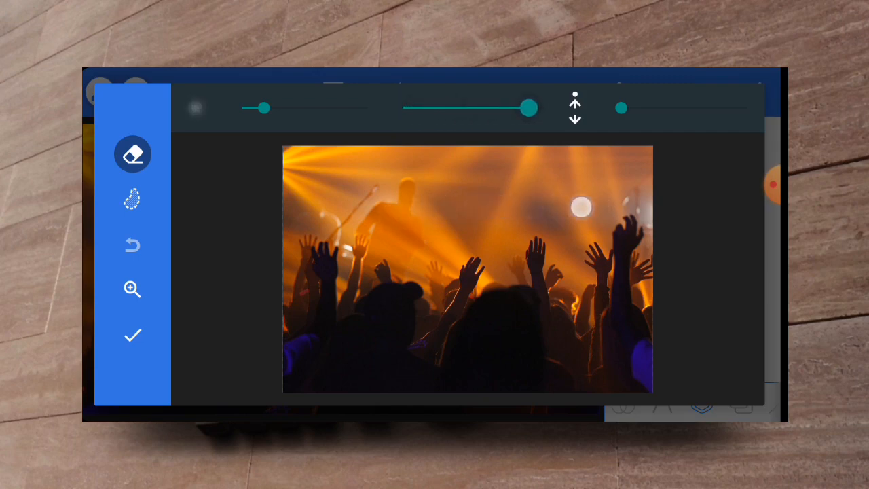
drag(530, 108, 451, 107)
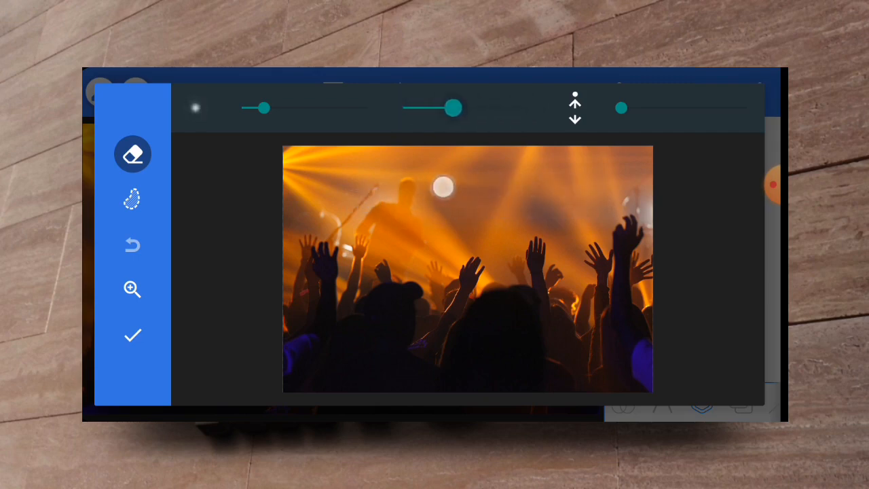
drag(454, 107, 403, 107)
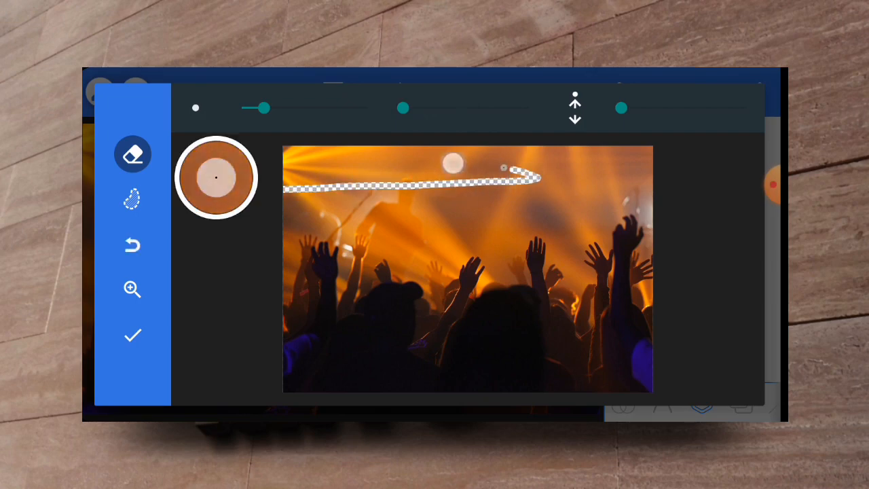
Erase a strip along the photo's top, then soften and enlarge the brush
drag(402, 108, 529, 108)
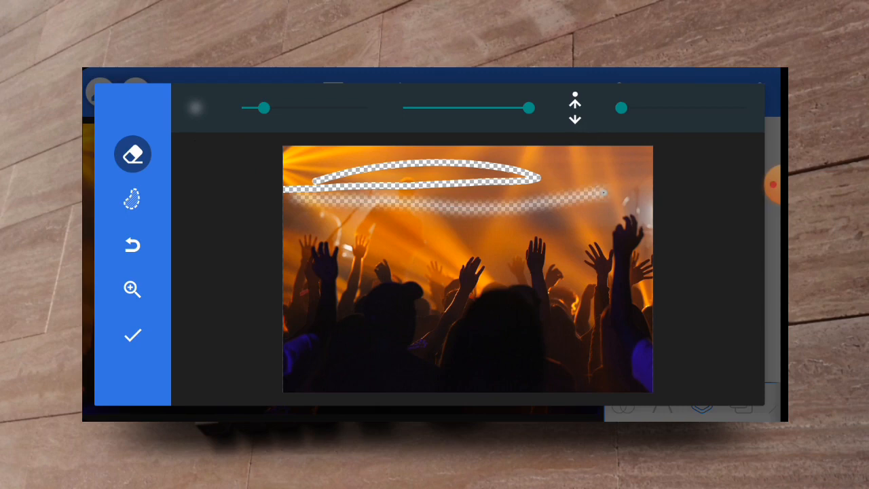
drag(530, 108, 438, 108)
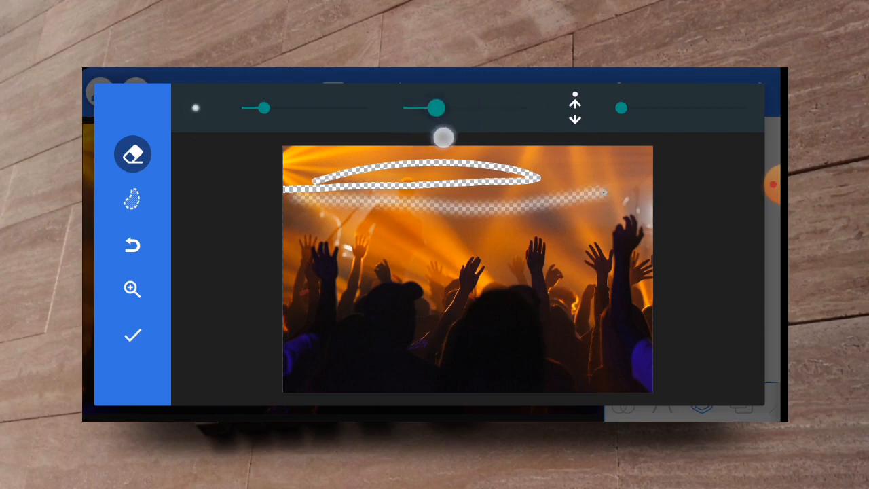
drag(438, 108, 530, 108)
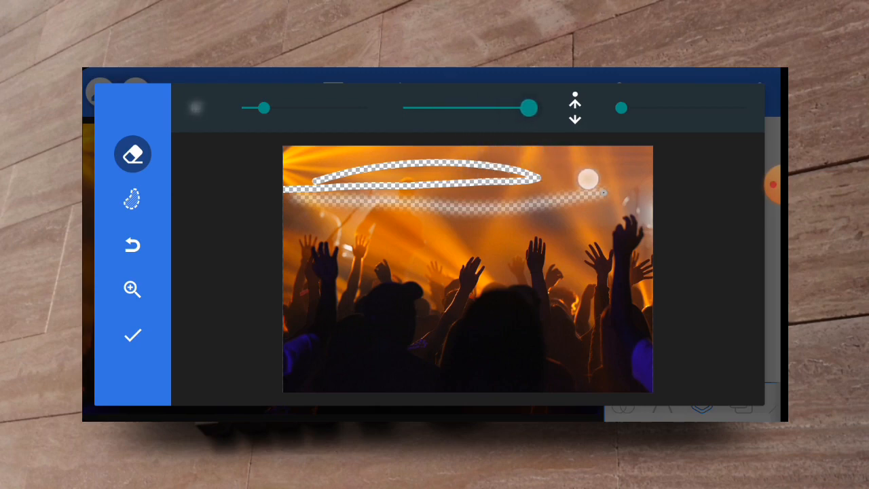
drag(261, 107, 306, 121)
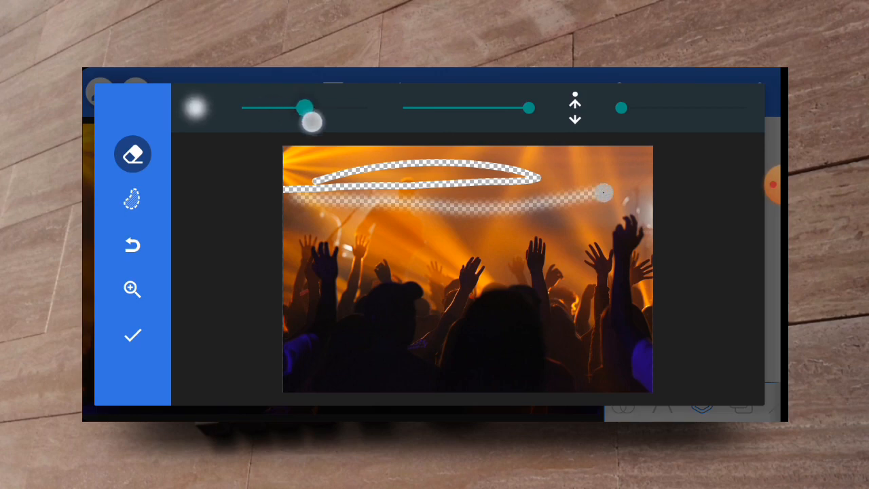
drag(305, 119, 333, 107)
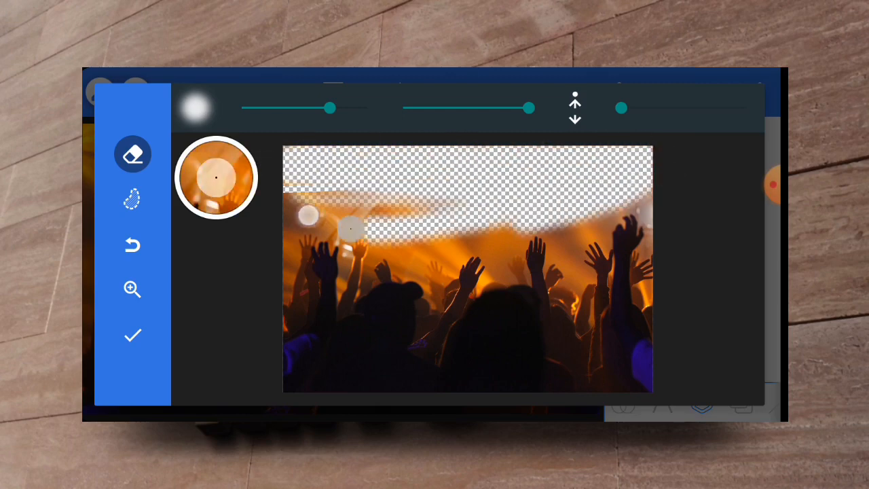
Erase the sky above the raised hands from right to left
drag(353, 228, 516, 234)
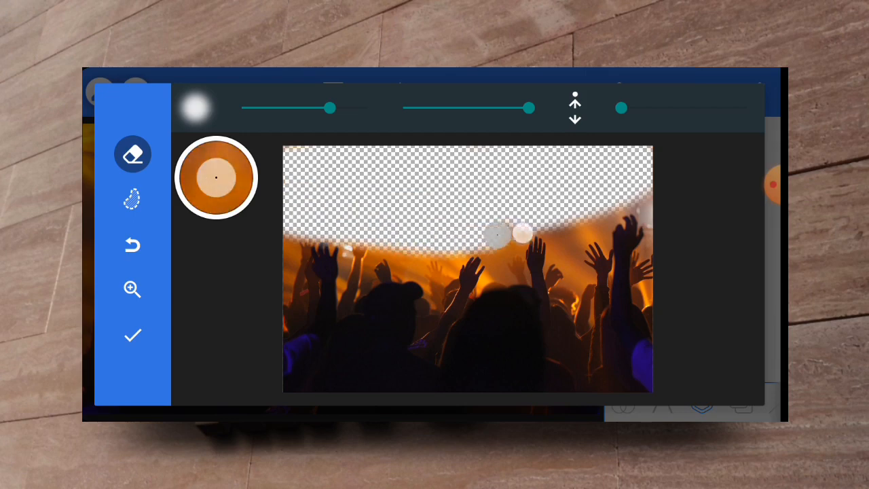
drag(536, 234, 381, 224)
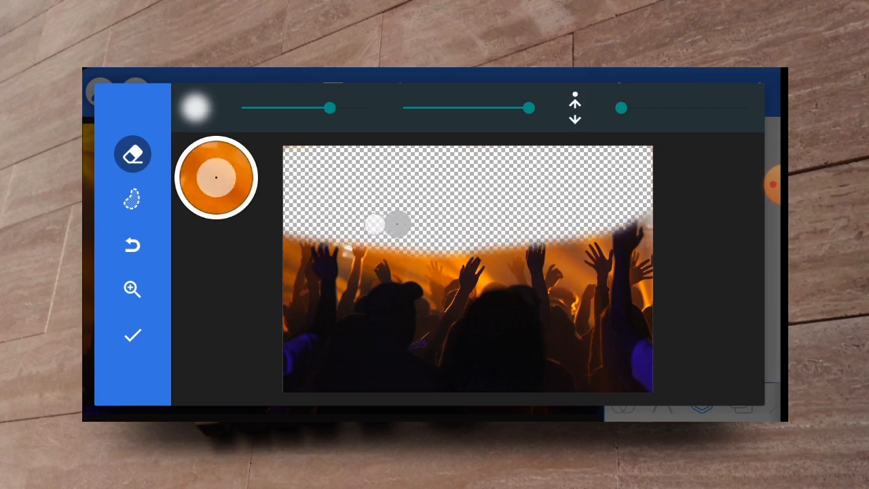
drag(377, 224, 326, 231)
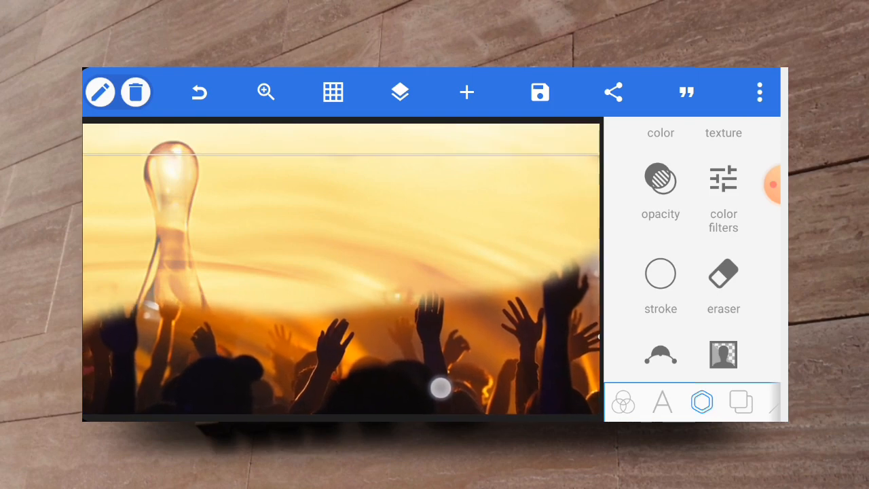
Lower the crowd photo's opacity to about 58%
click(660, 190)
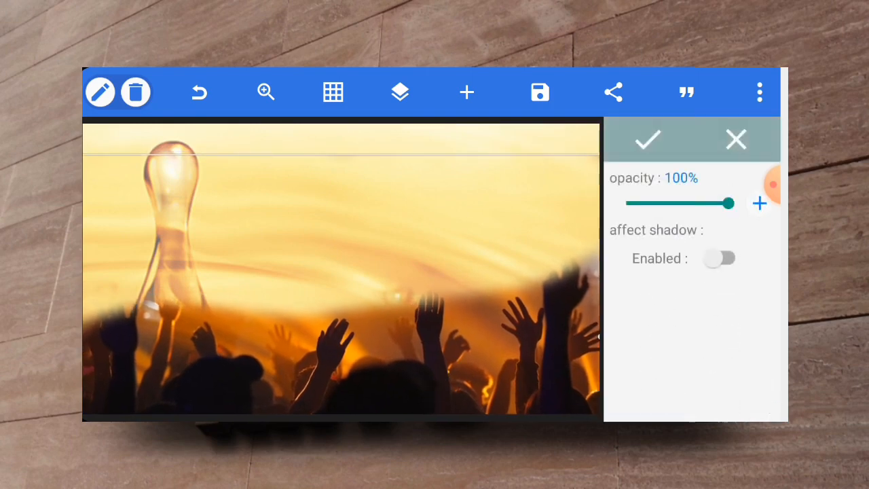
drag(729, 203, 684, 203)
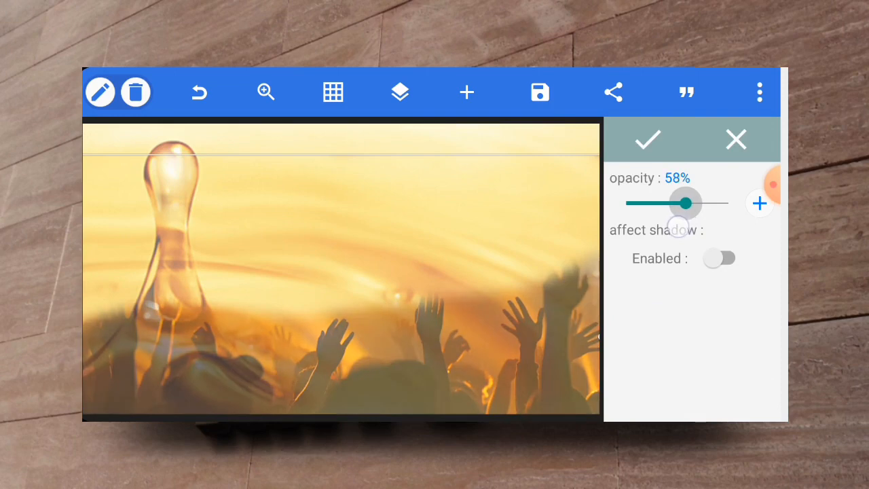
drag(686, 202, 684, 202)
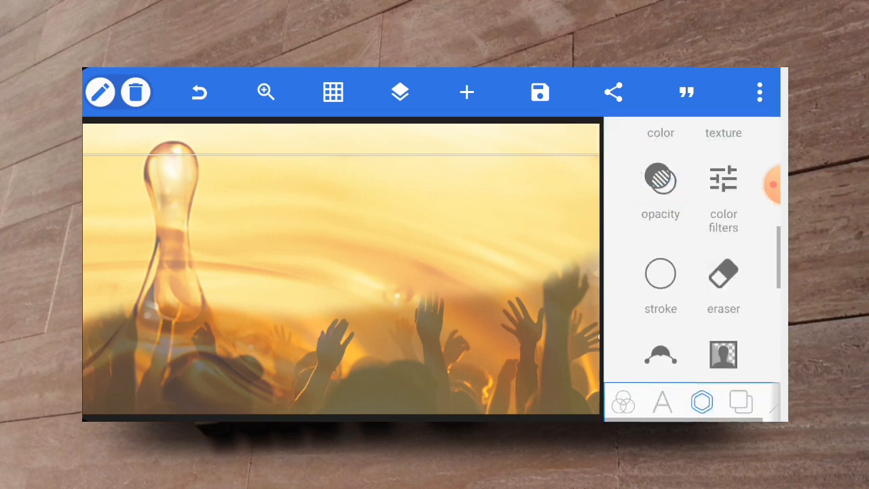
click(400, 91)
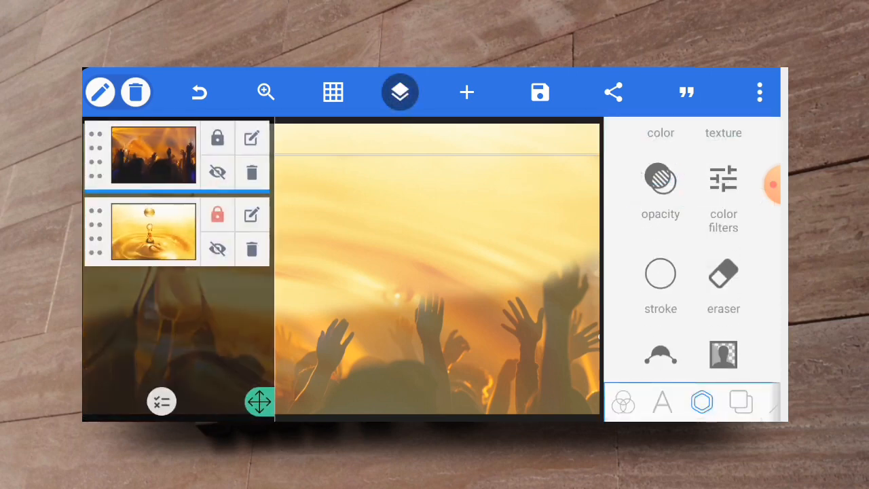
click(400, 92)
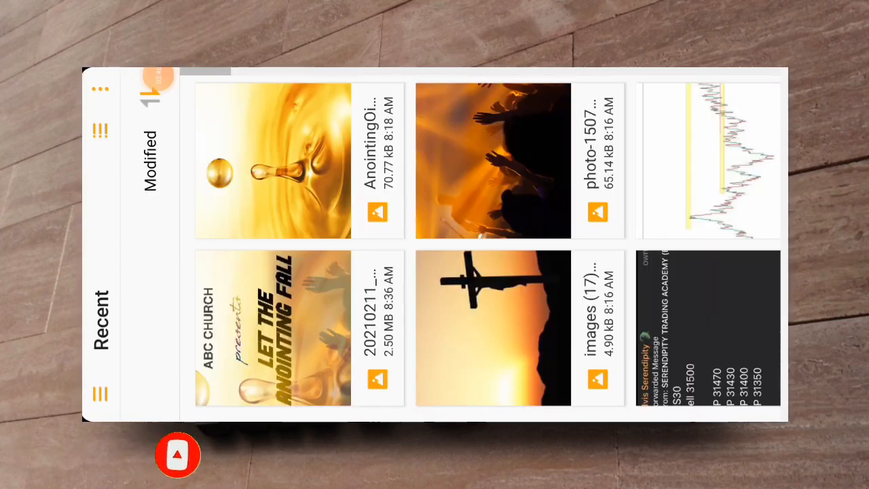
Add the sunset crucifix photo uncropped and move it higher on the flyer
click(493, 326)
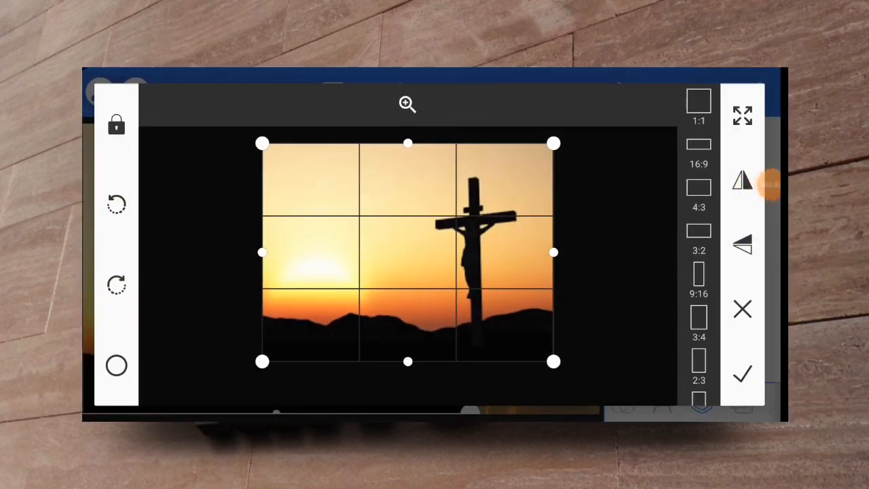
click(743, 373)
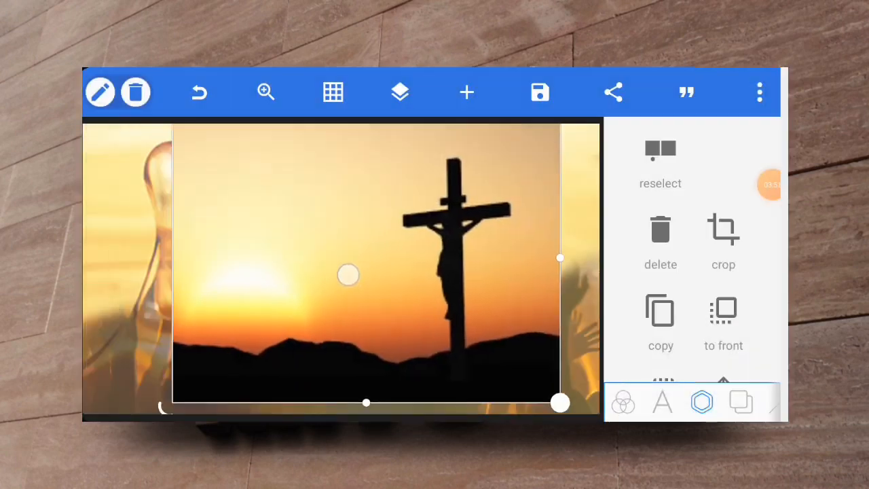
drag(347, 275, 472, 259)
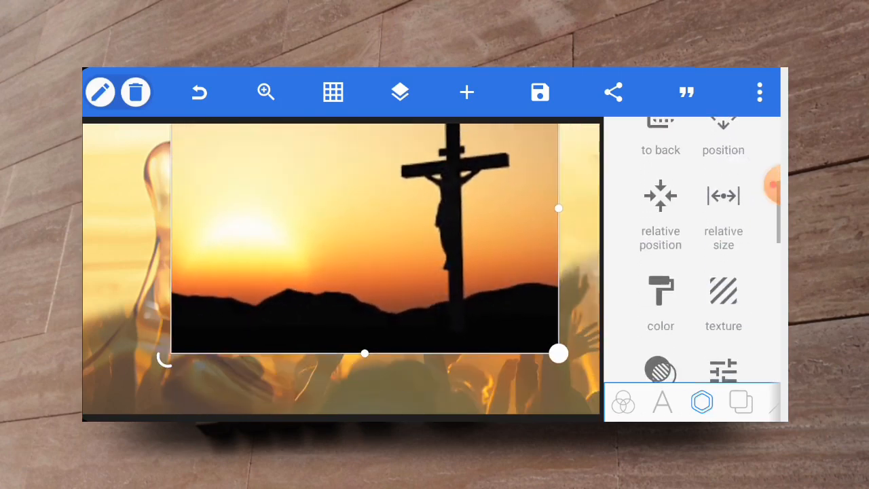
scroll(down, 3)
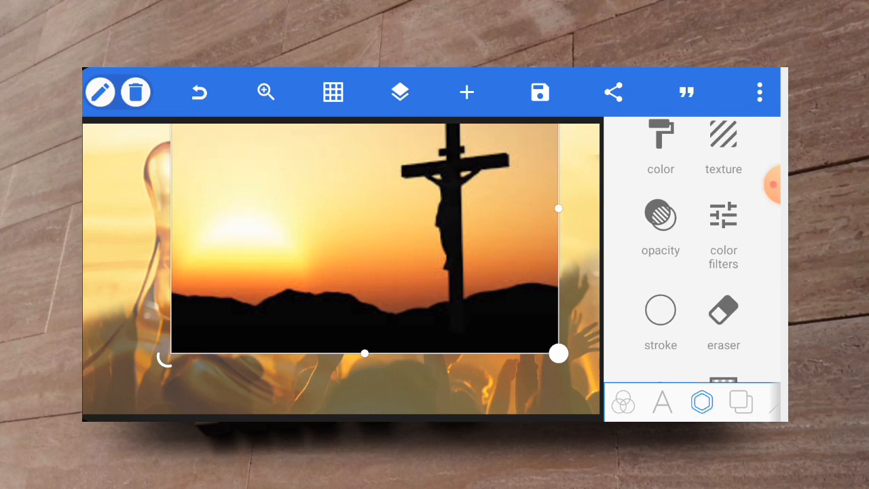
Erase the crucifix photo's left side and bottom hills with a larger brush
click(723, 309)
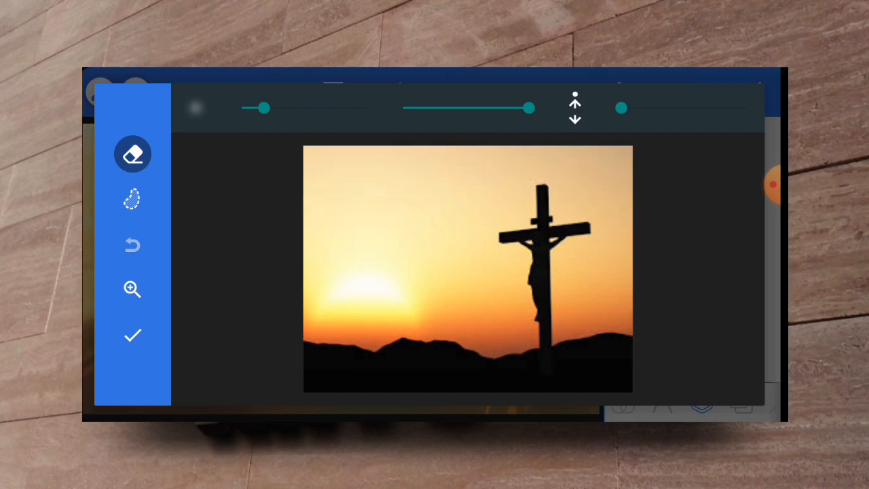
drag(257, 108, 322, 119)
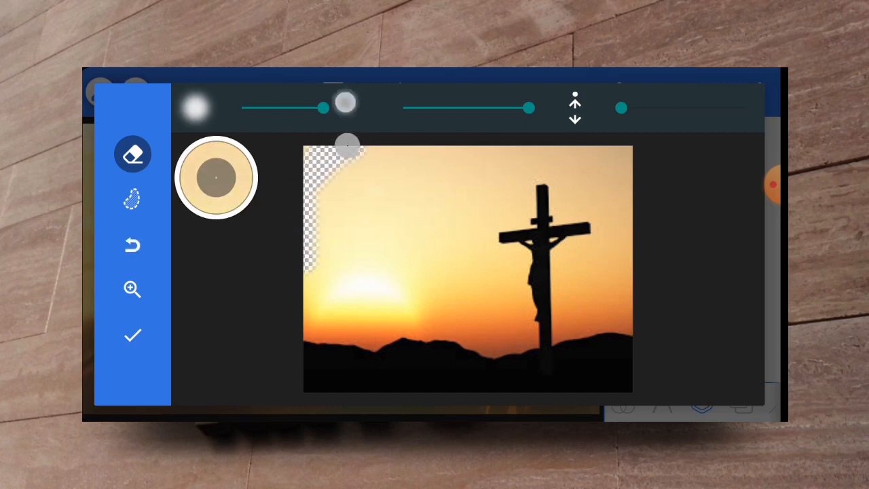
drag(349, 142, 338, 390)
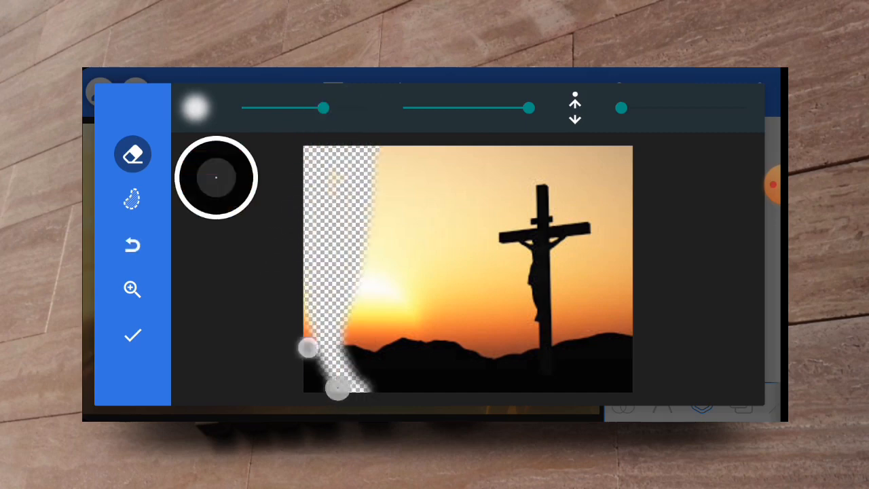
drag(309, 348, 370, 394)
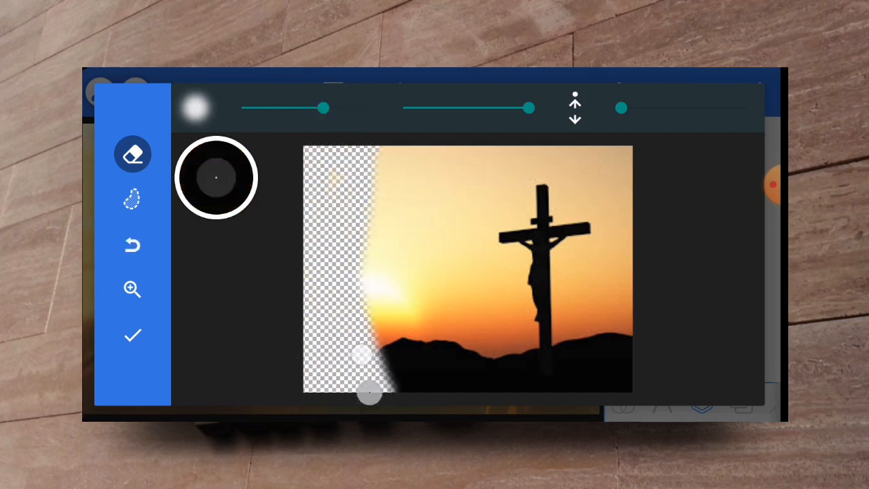
drag(370, 394, 428, 379)
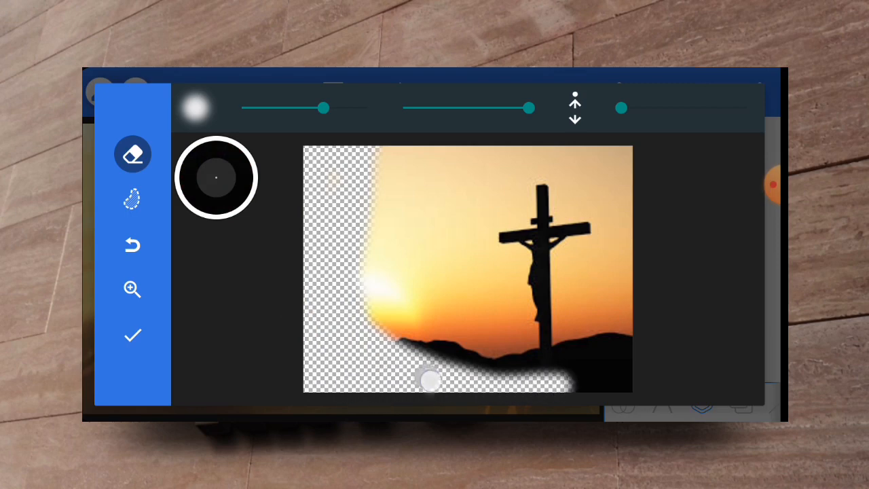
drag(430, 378, 635, 370)
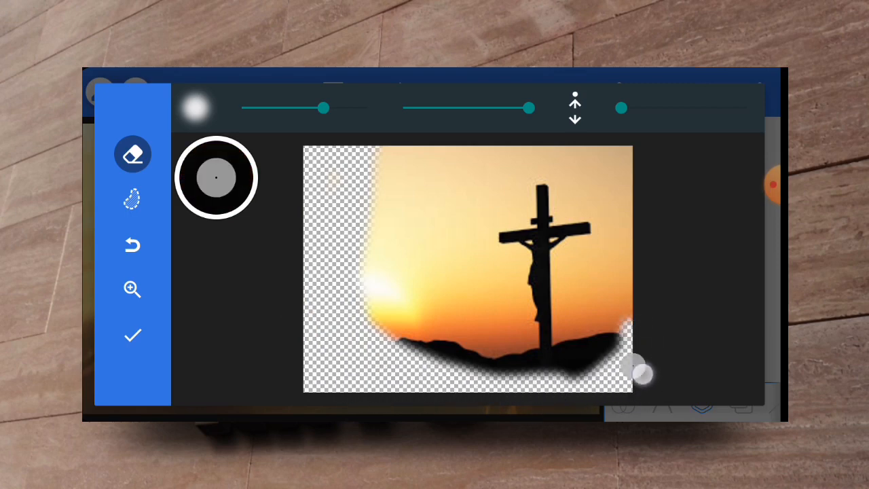
drag(638, 370, 387, 146)
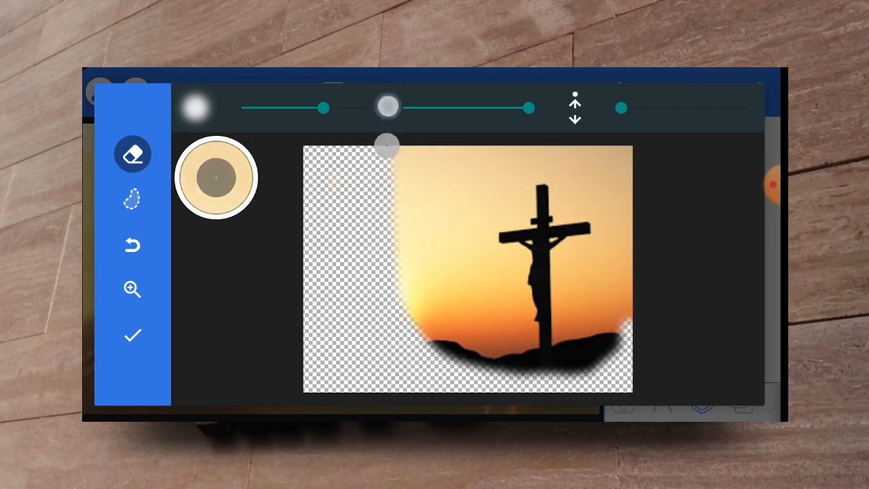
drag(389, 145, 501, 394)
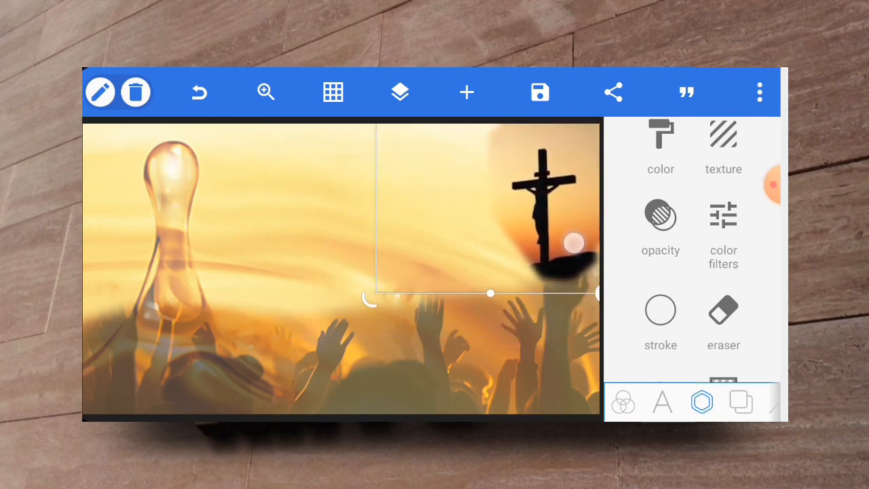
Fade the crucifix photo to about 33% opacity so it blends into the golden background
click(660, 224)
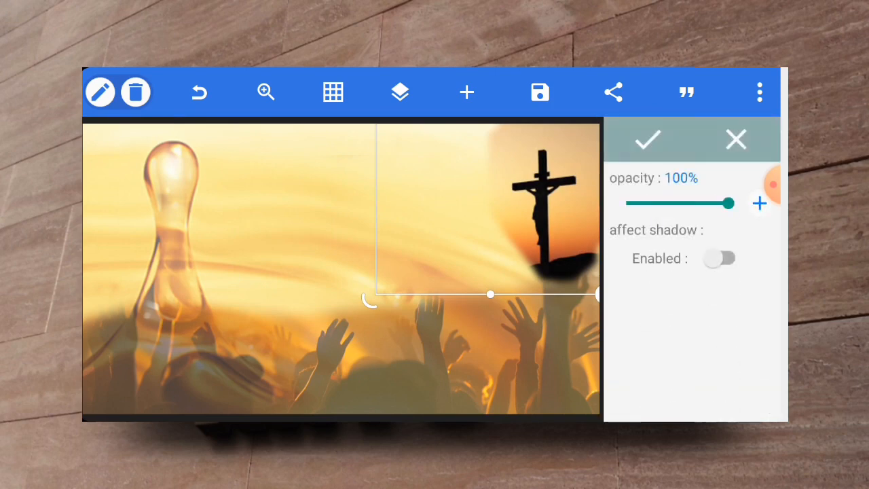
drag(729, 203, 661, 203)
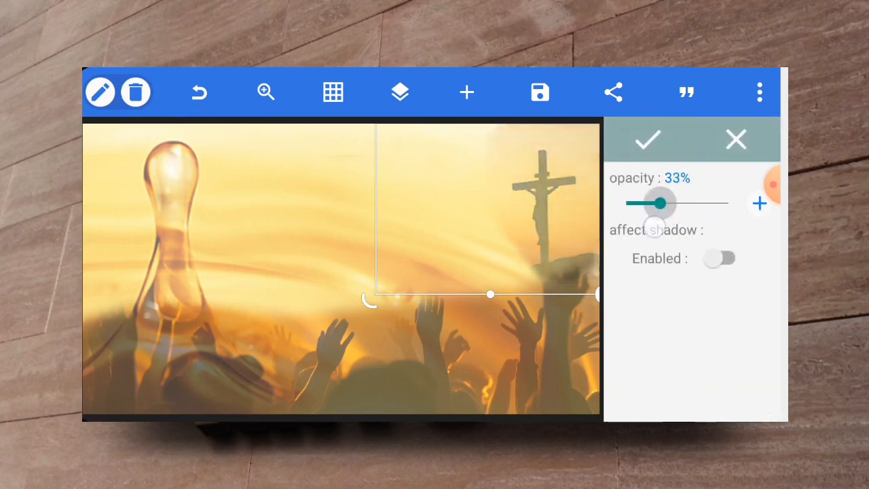
drag(662, 203, 635, 203)
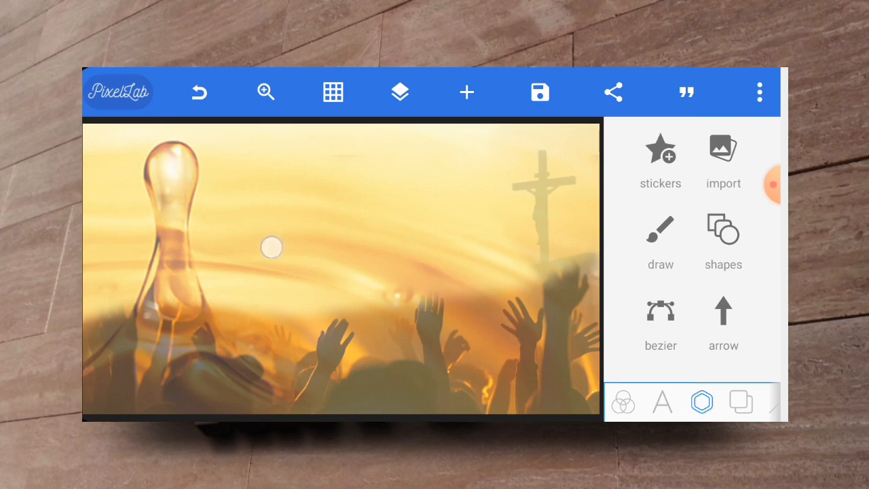
Add an 'ABC CHURCH' text layer, capitalised, near the top centre of the flyer
click(662, 401)
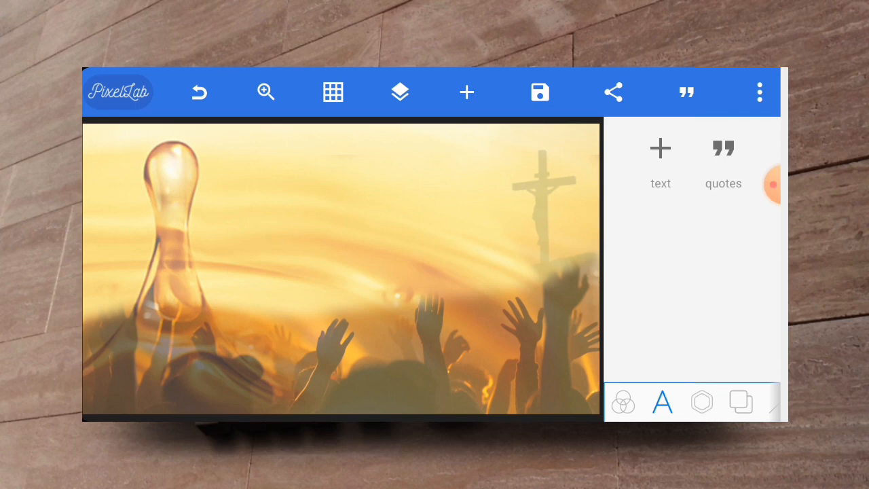
click(660, 163)
text(abc church)
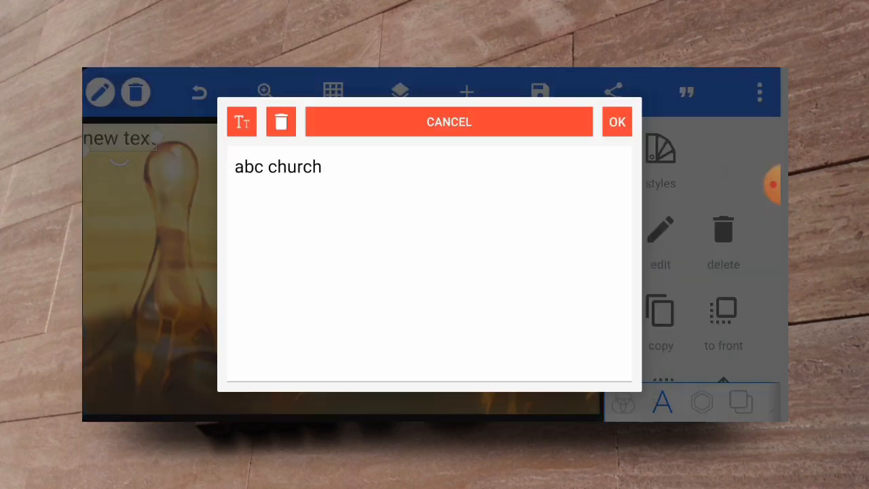
click(241, 121)
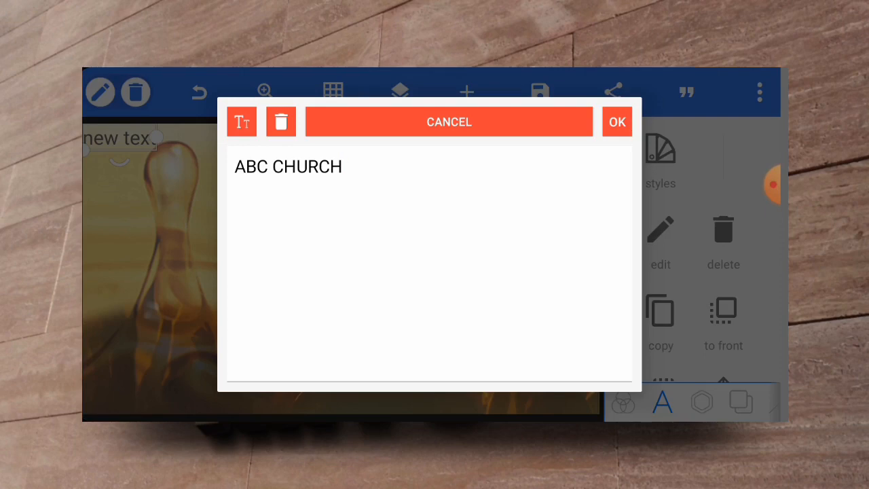
click(616, 122)
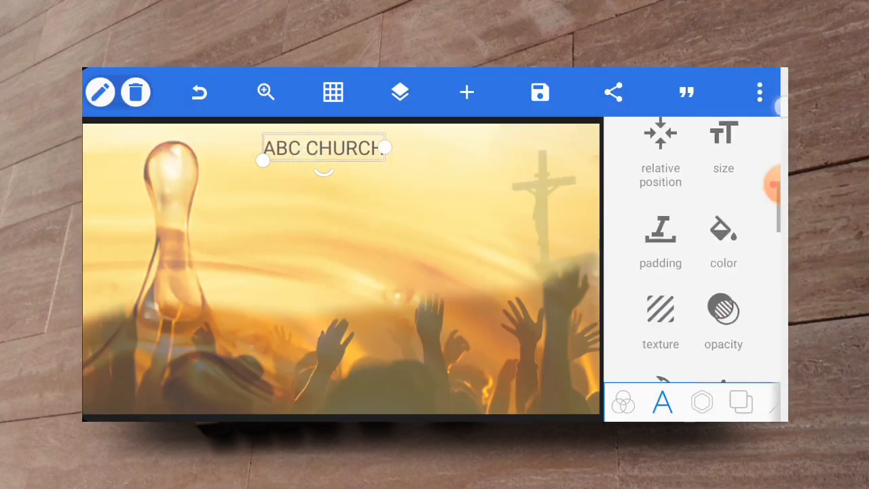
scroll(down, 3)
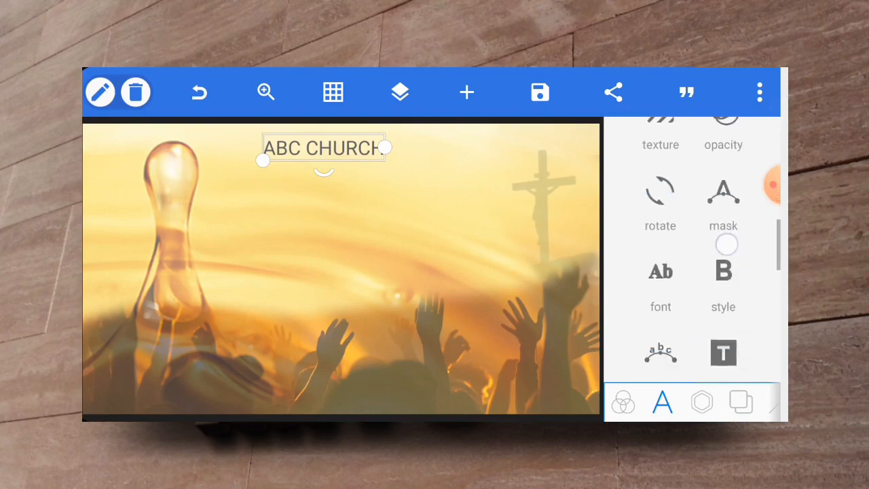
Set 'ABC CHURCH' in a bold recent font and centre it horizontally
click(660, 278)
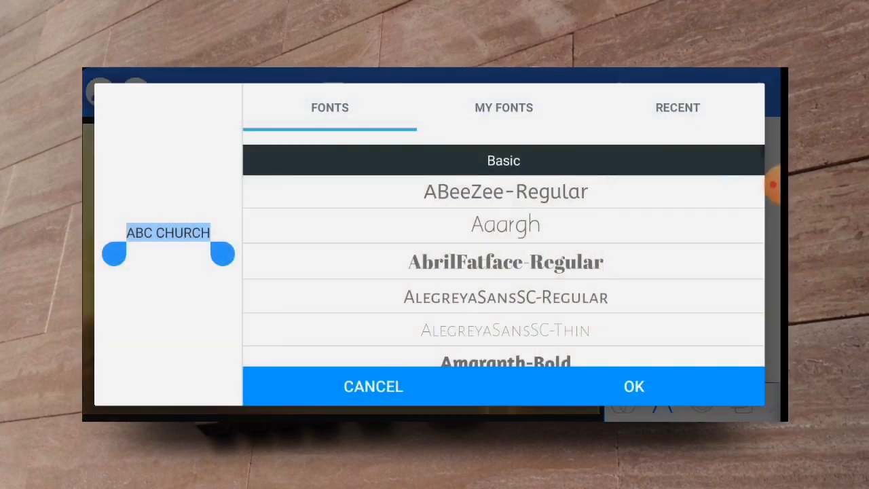
click(677, 107)
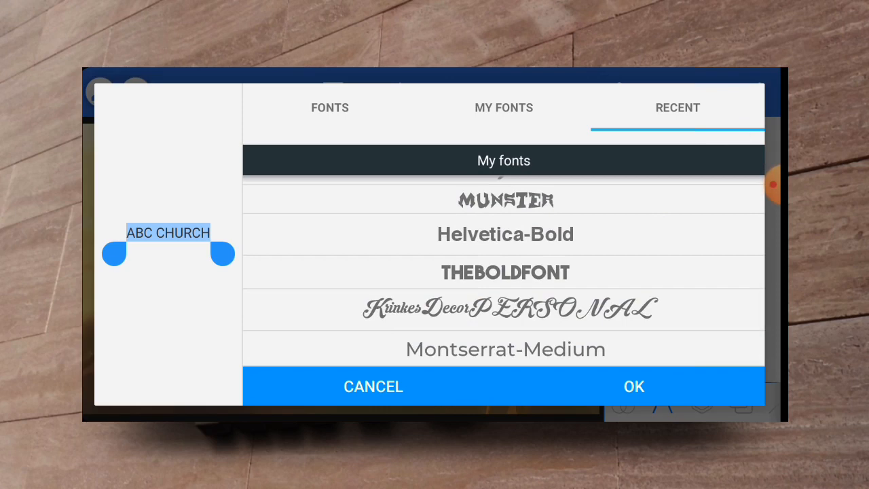
scroll(down, 3)
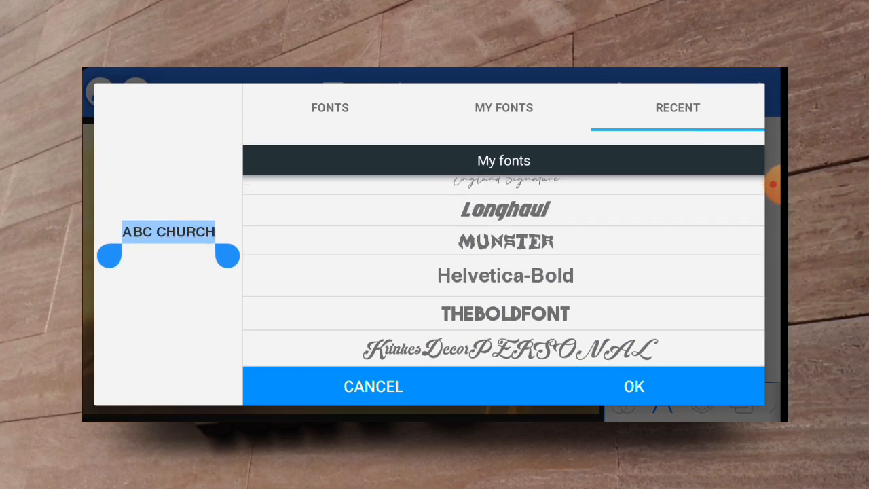
click(633, 387)
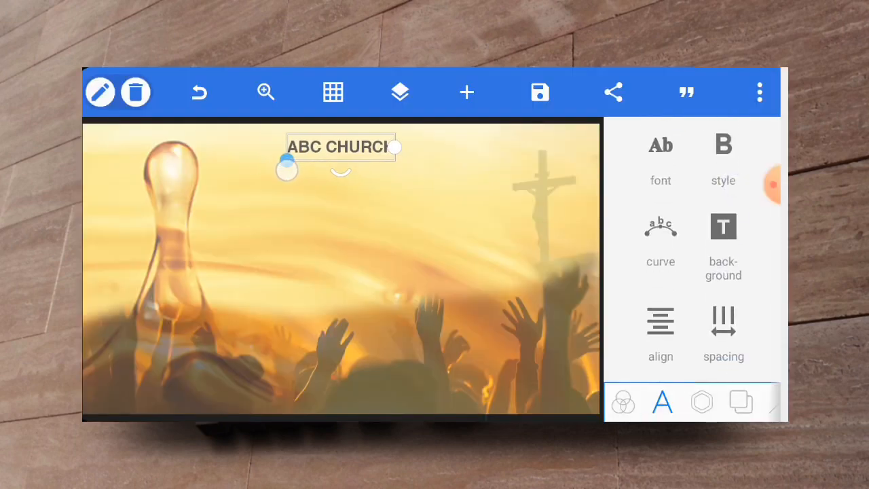
scroll(down, 3)
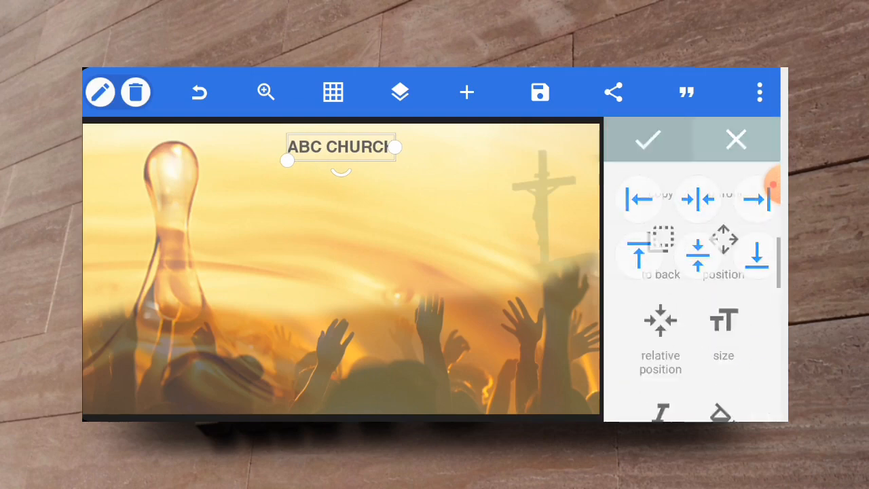
click(647, 140)
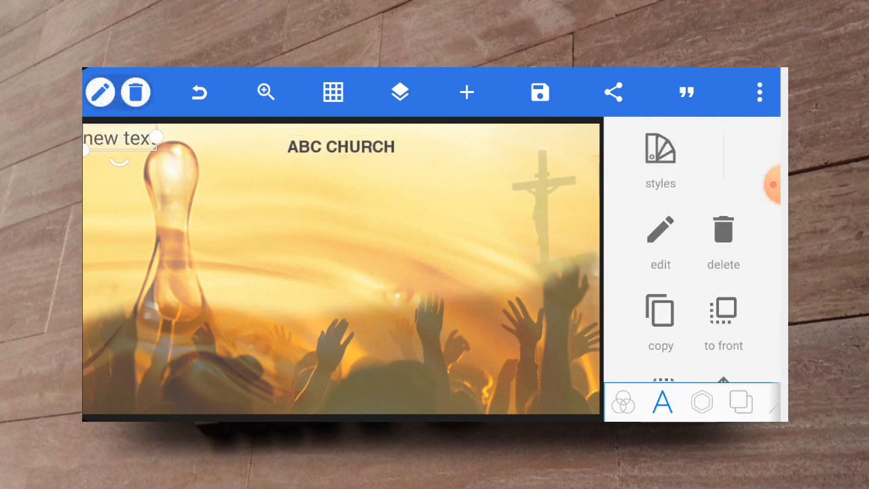
Add a second text layer reading 'presents'
click(660, 241)
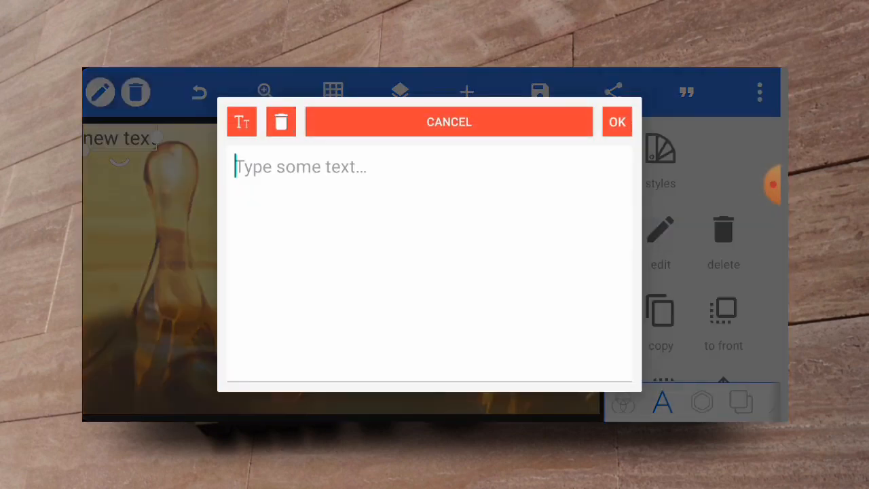
text(pr)
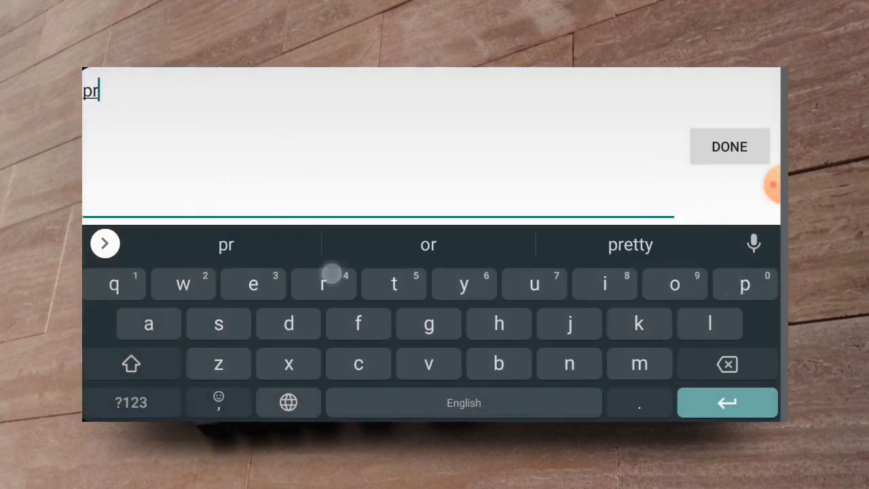
text(esents)
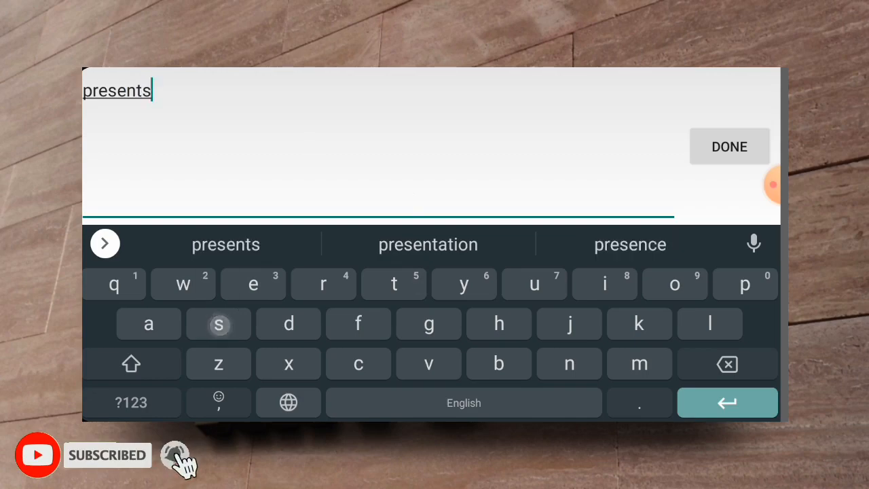
click(730, 147)
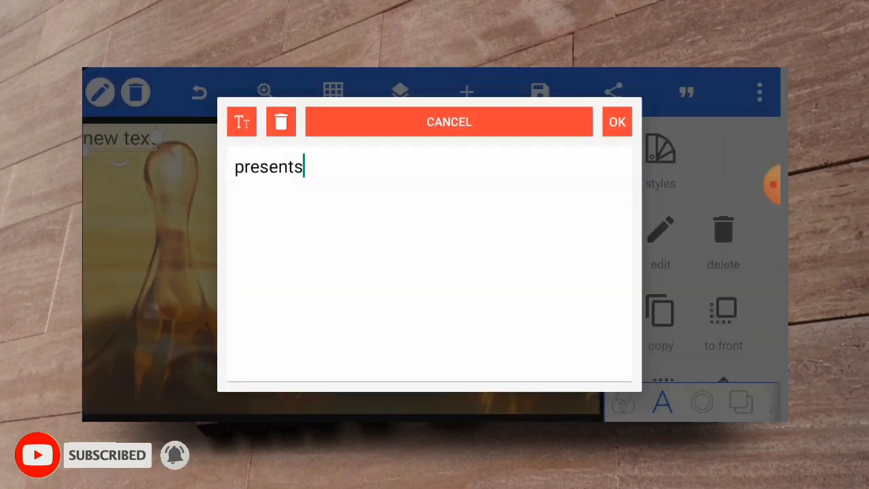
click(617, 121)
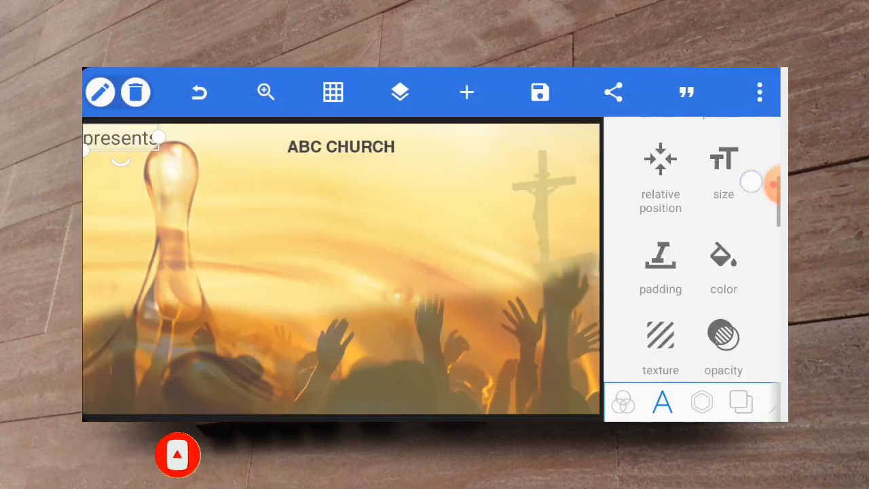
scroll(down, 3)
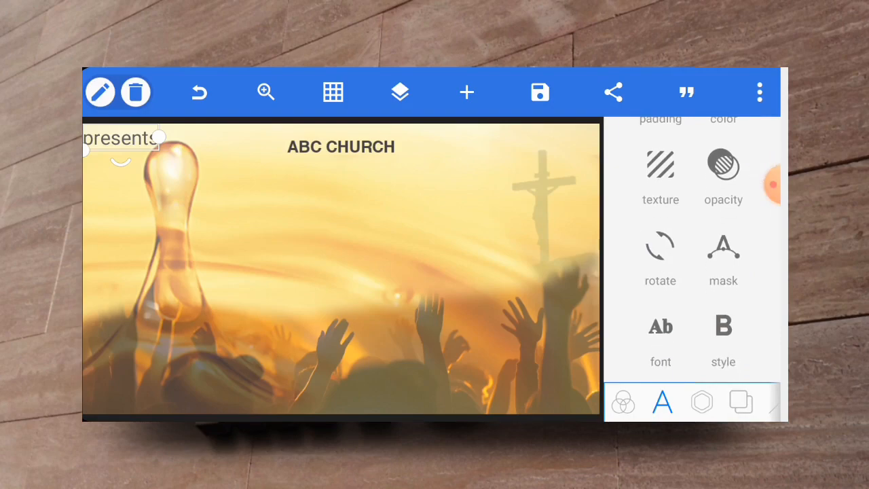
Give 'presents' the Javacom script font and enlarge it below the heading
click(660, 340)
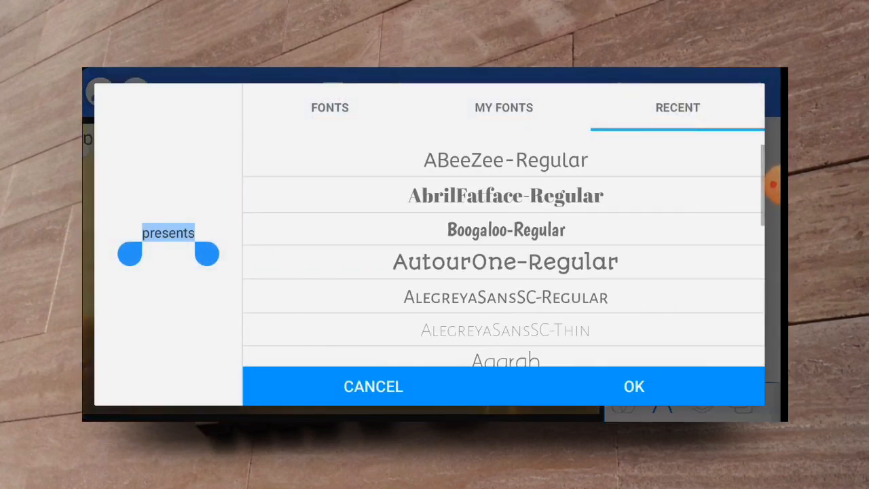
scroll(down, 3)
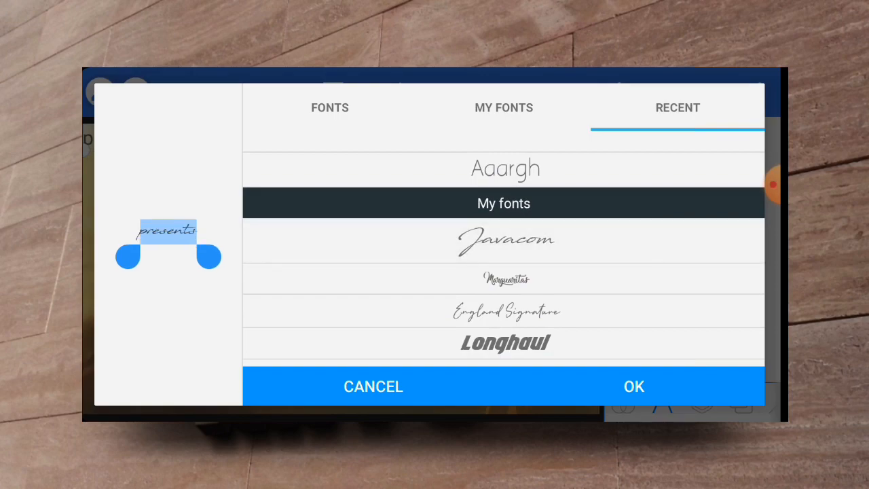
click(633, 386)
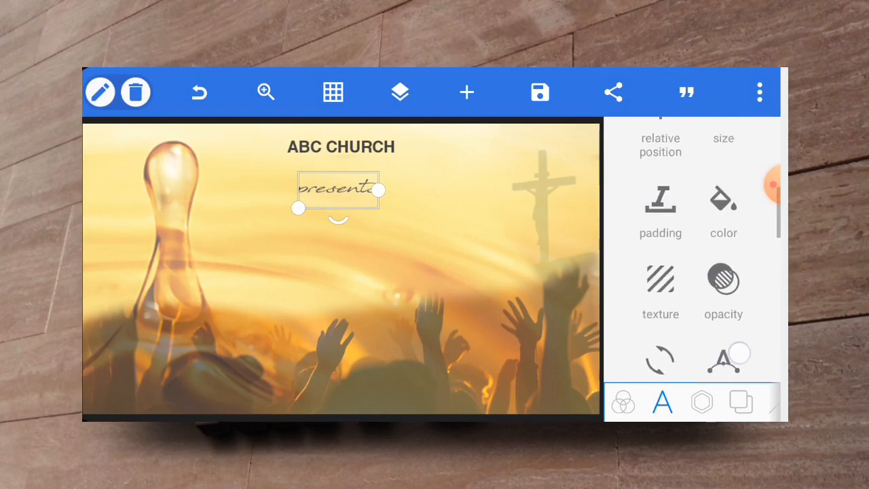
click(660, 210)
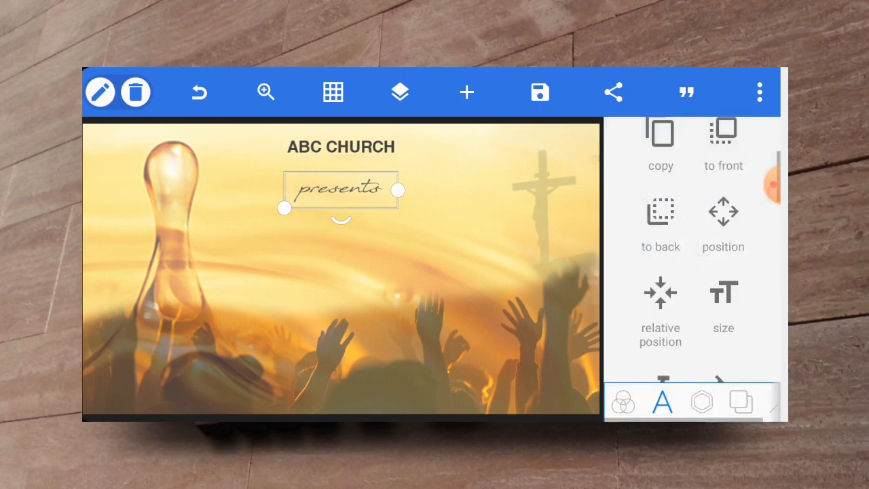
scroll(down, 3)
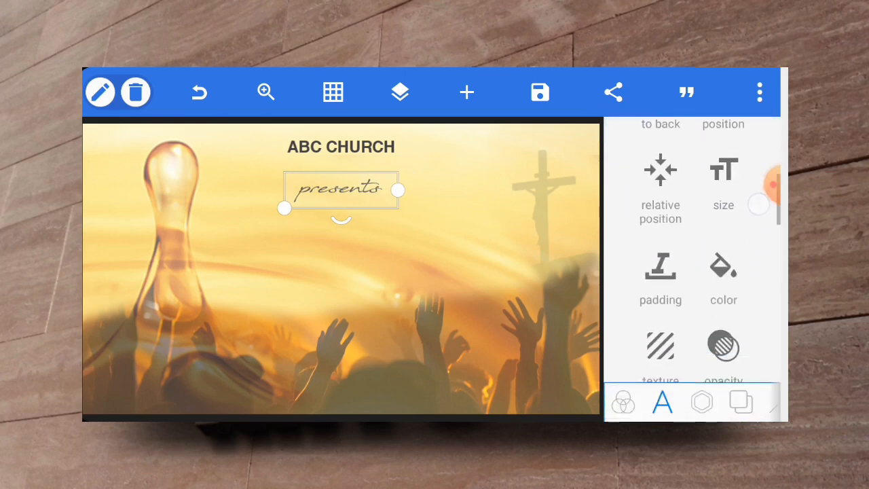
Fill the script word 'presents' with a dark gradient
click(724, 278)
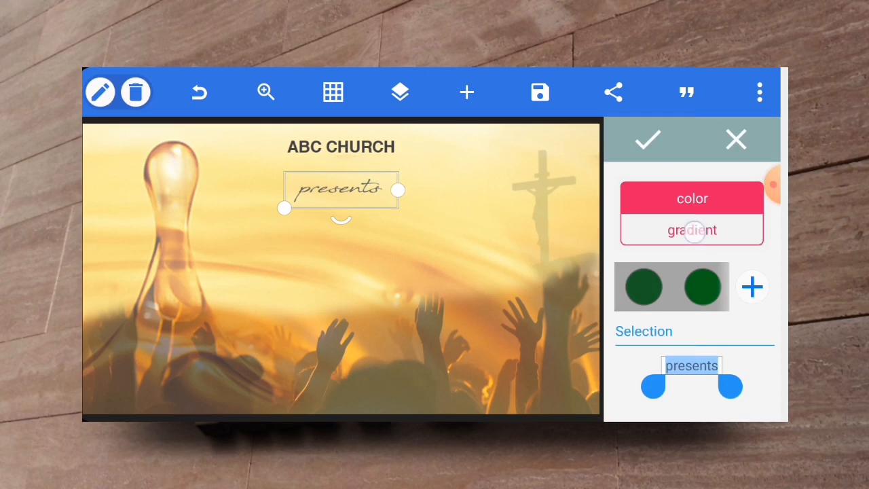
click(692, 229)
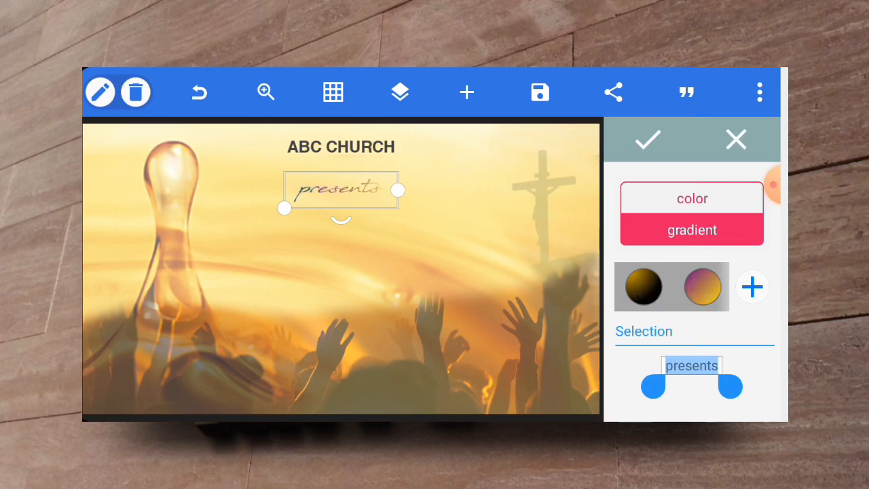
click(647, 139)
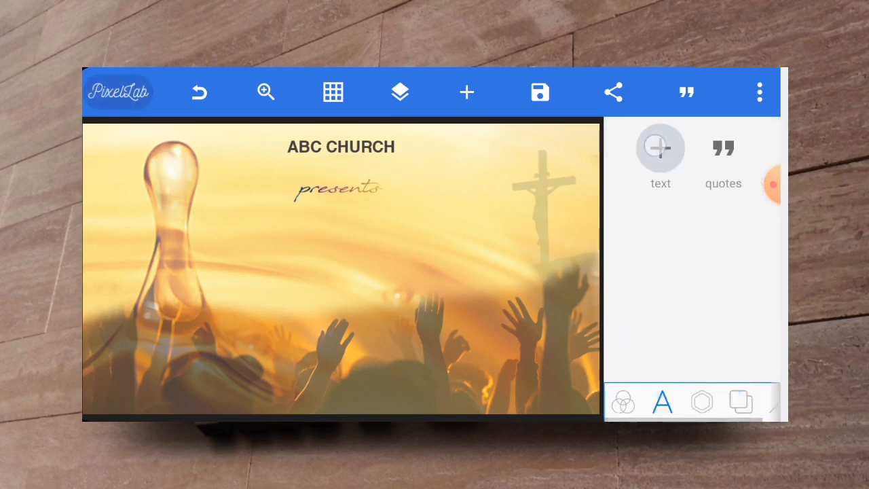
Add a capitalised 'LET THE ANOINTING FALL' text line below 'presents'
click(660, 148)
text(let the anointing)
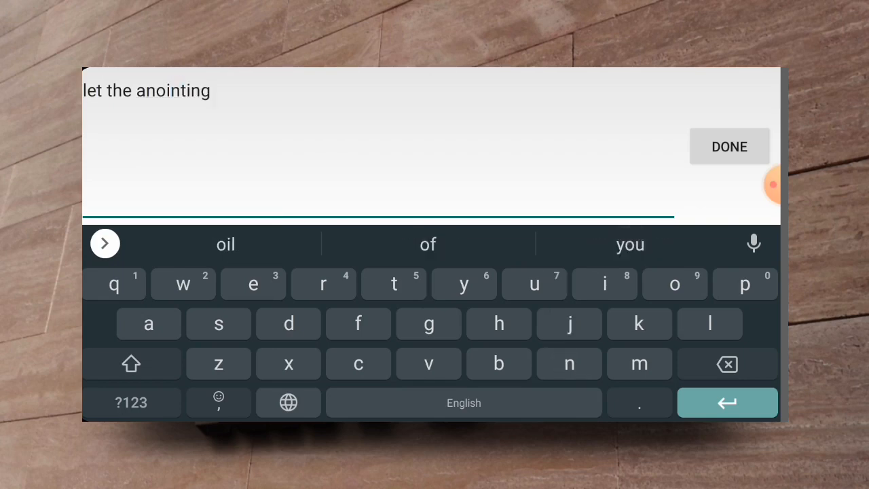
text(fall)
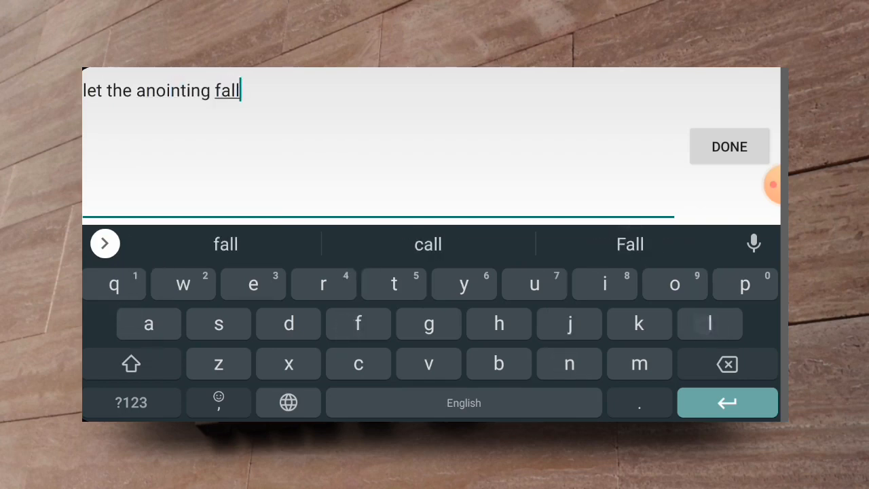
click(729, 146)
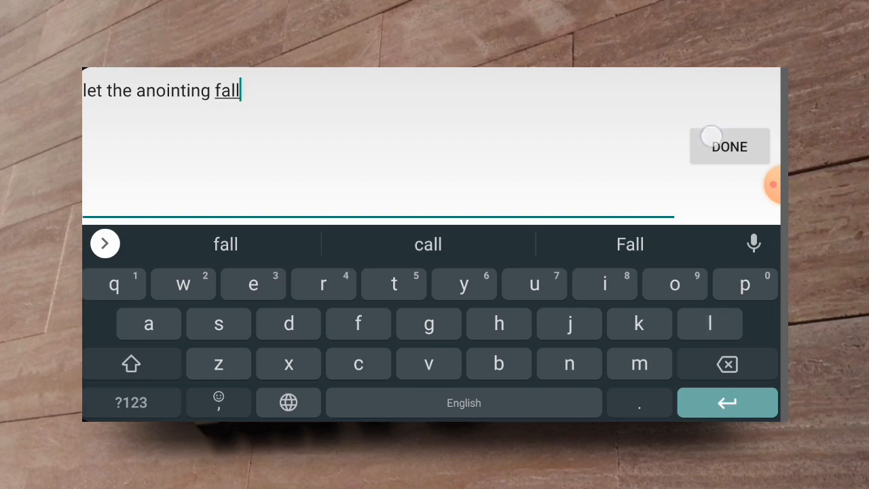
click(728, 147)
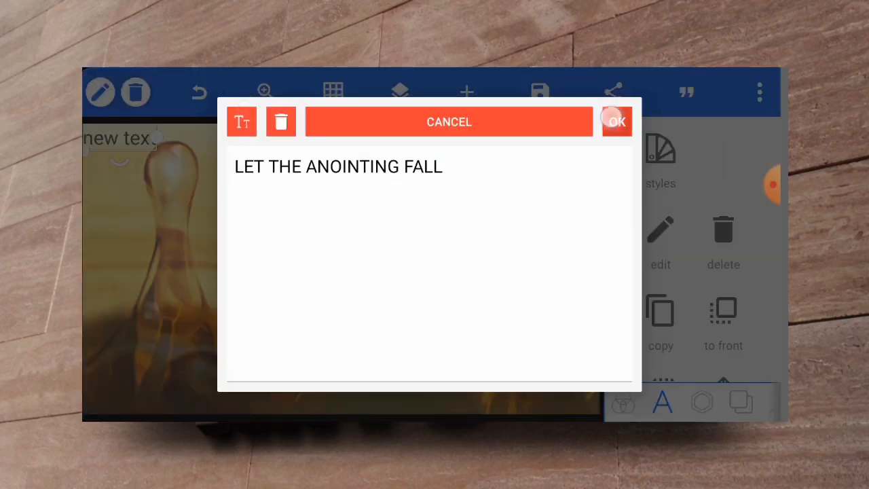
click(616, 122)
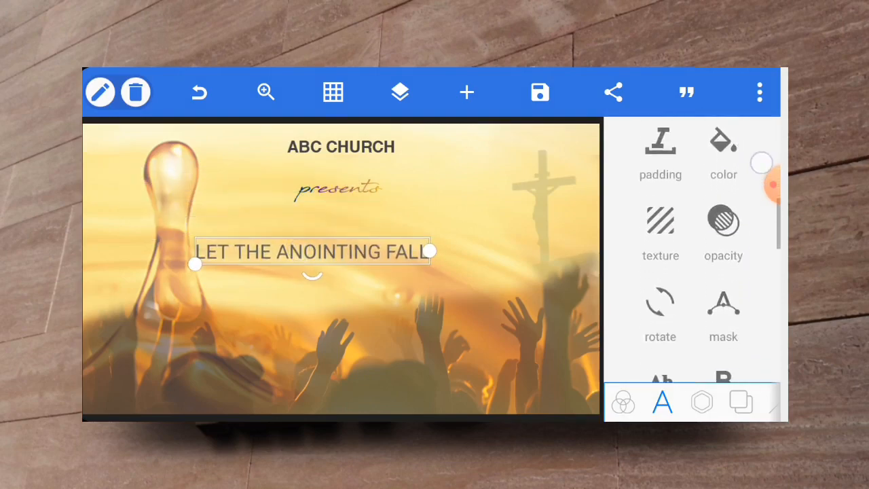
Set the headline in the bold italic Longhaul font from Recent fonts
click(662, 401)
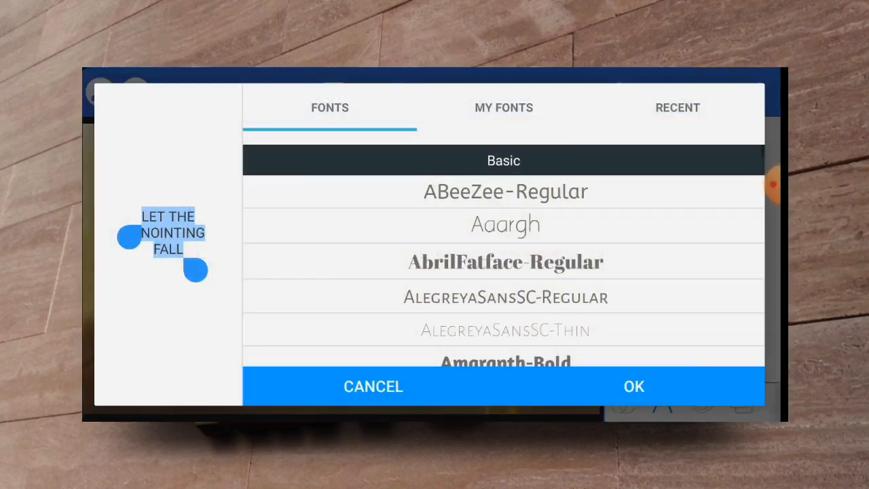
click(677, 107)
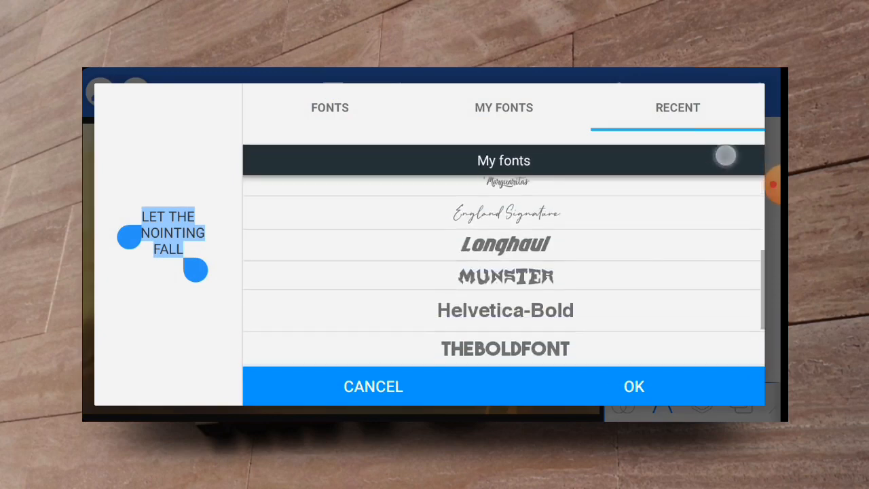
scroll(down, 3)
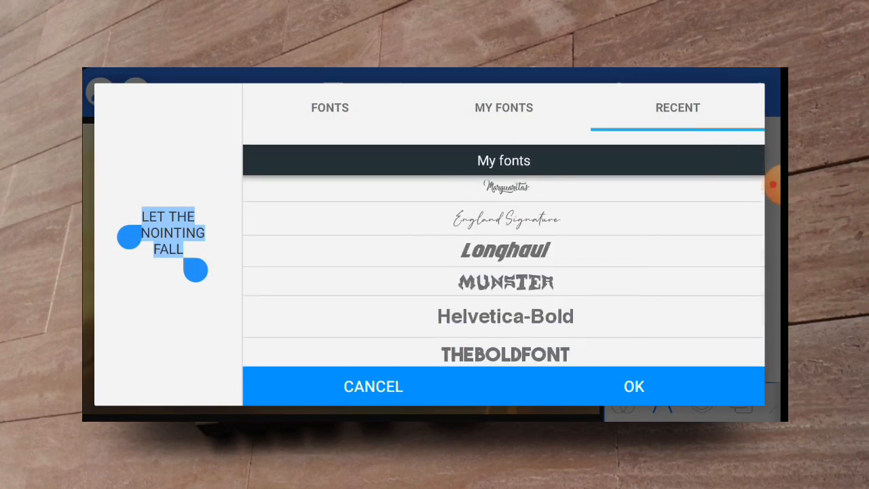
click(504, 107)
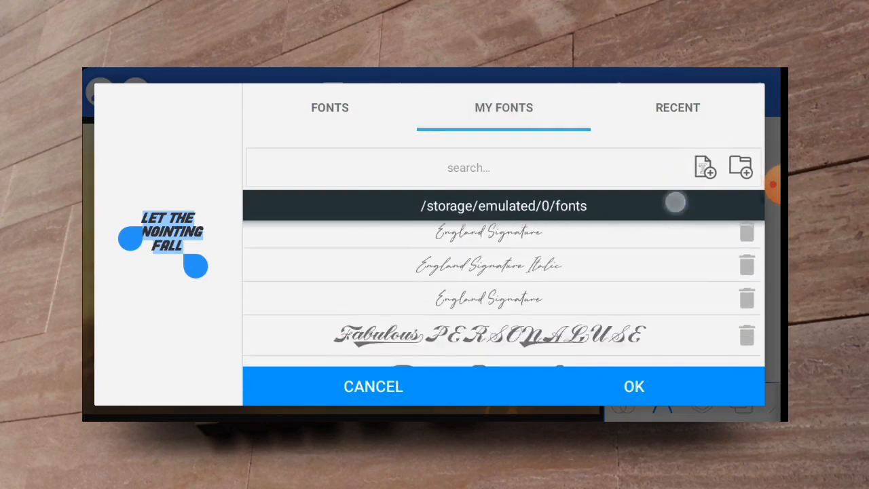
scroll(down, 3)
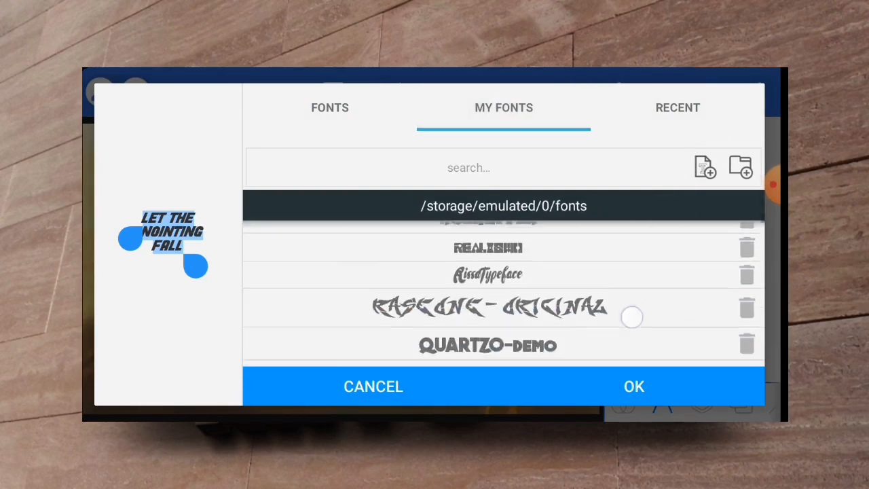
scroll(down, 3)
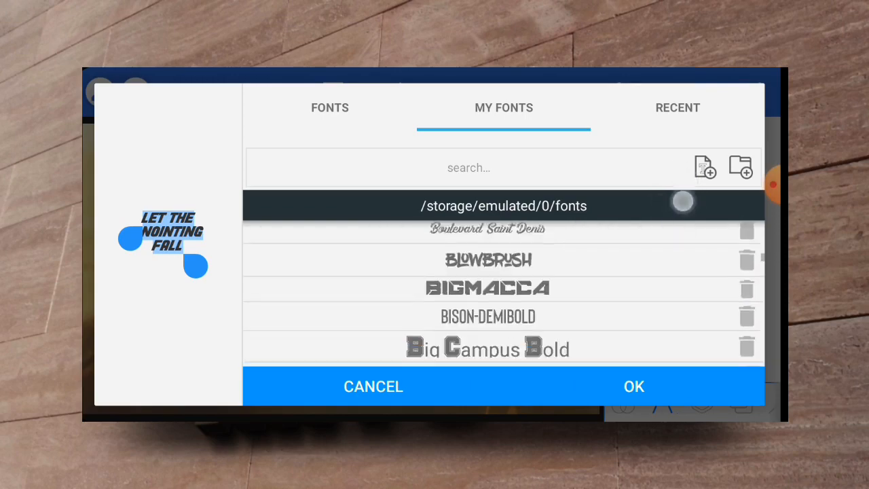
scroll(down, 3)
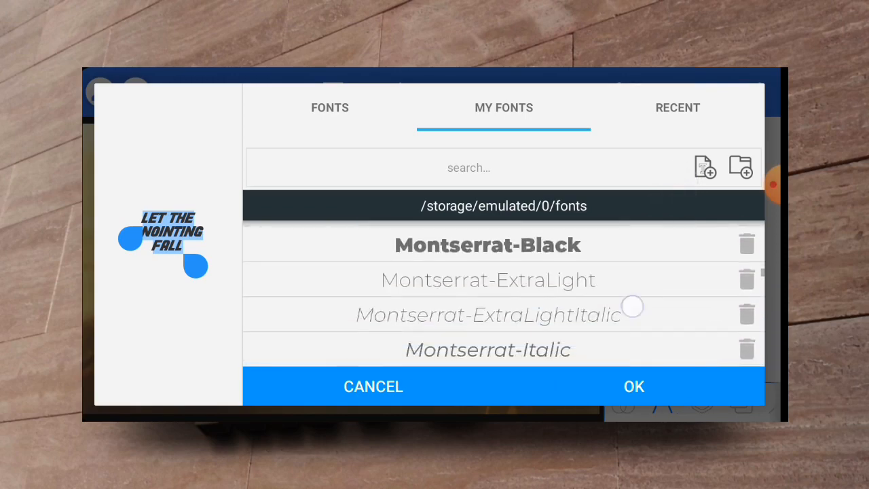
scroll(down, 3)
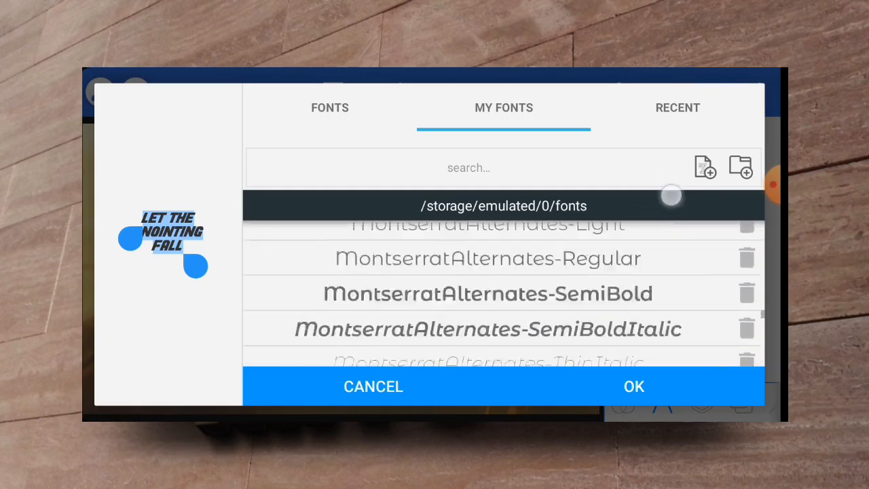
scroll(down, 3)
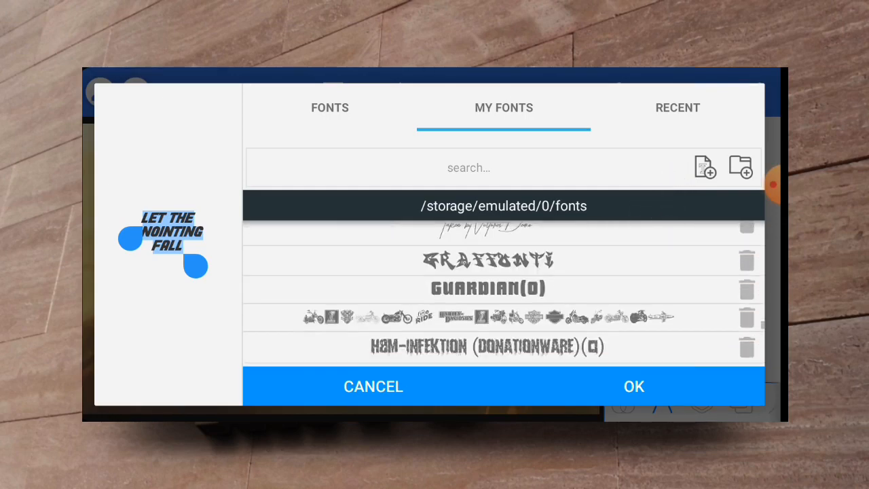
scroll(down, 3)
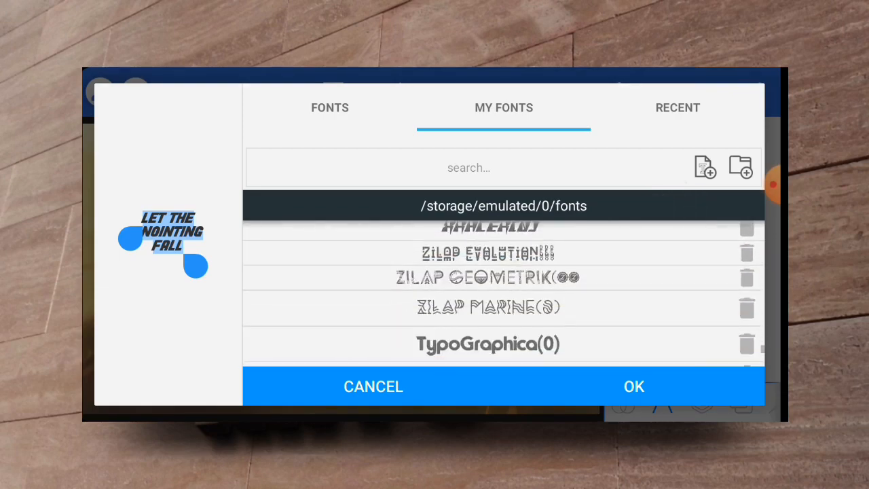
click(632, 386)
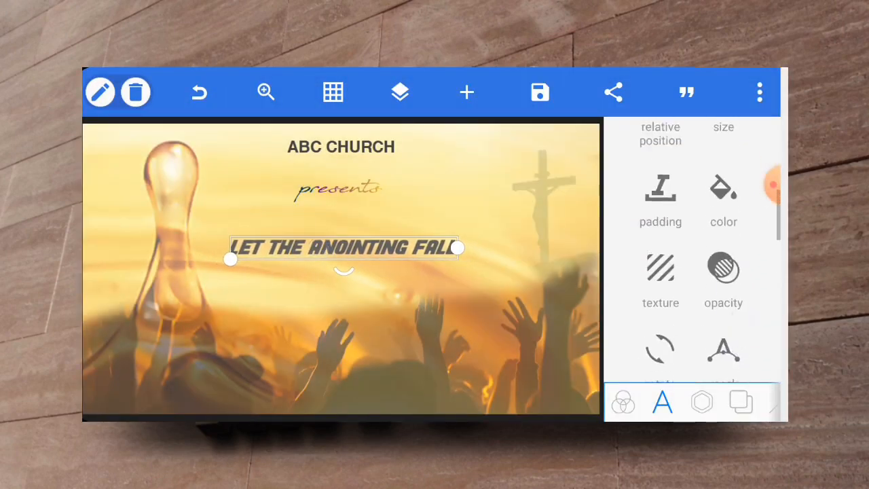
Fill 'LET THE ANOINTING FALL' with the gold-to-black gradient swatch
click(724, 200)
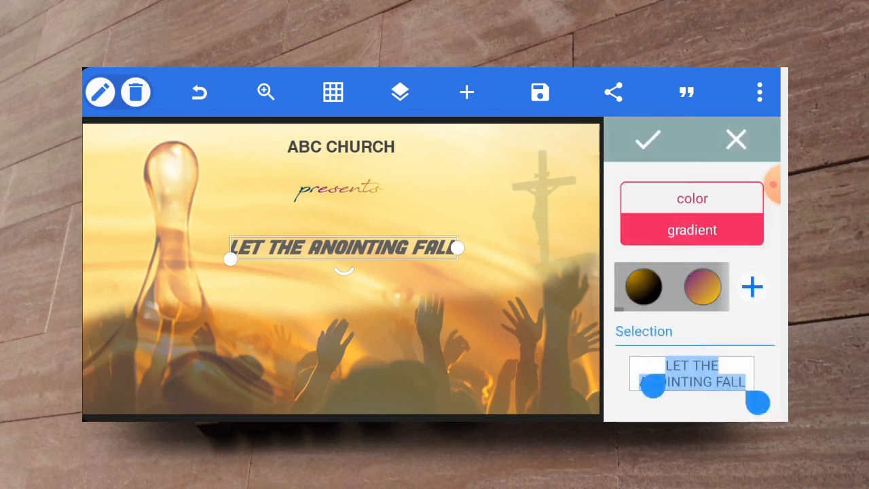
click(702, 286)
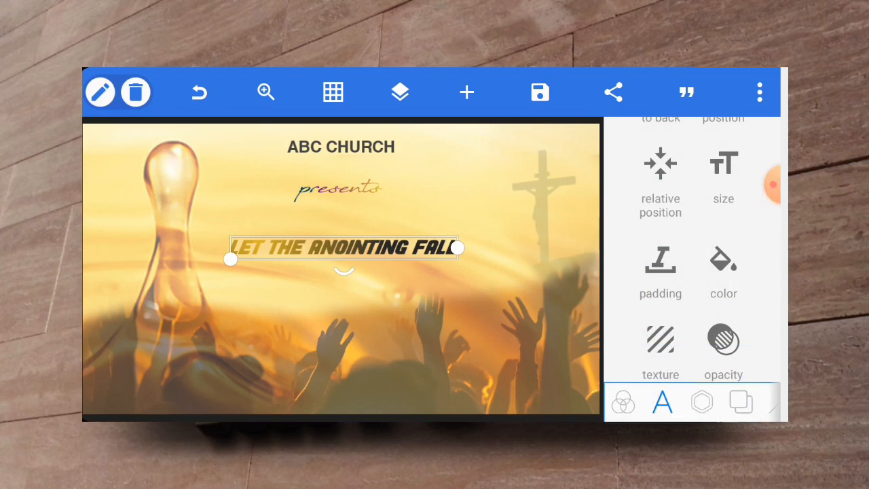
click(660, 271)
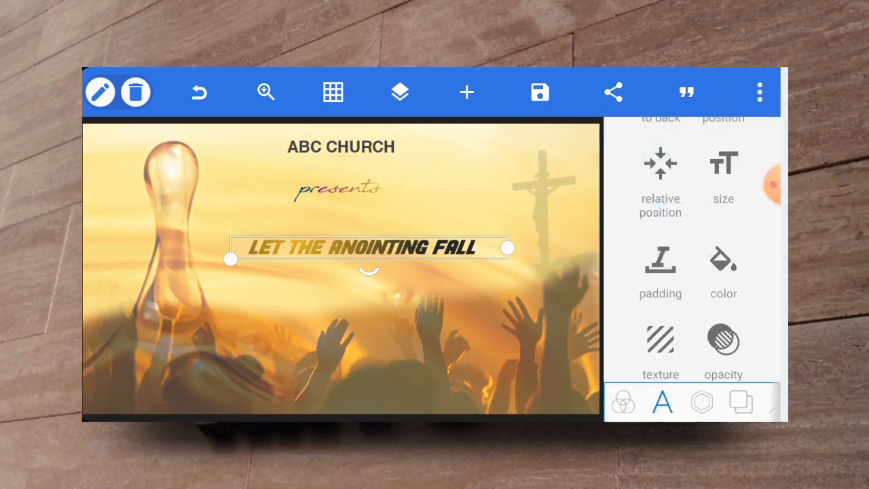
Enlarge the headline to size 98 so it wraps onto two lines
click(723, 180)
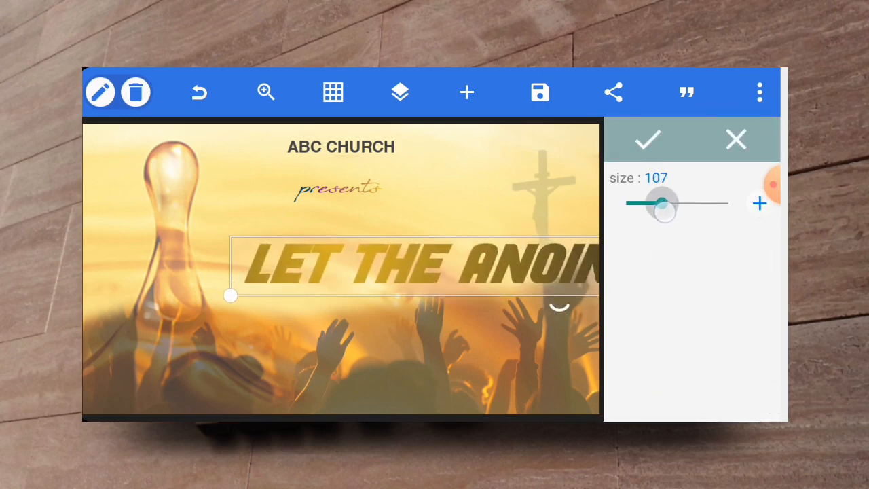
drag(664, 202, 657, 202)
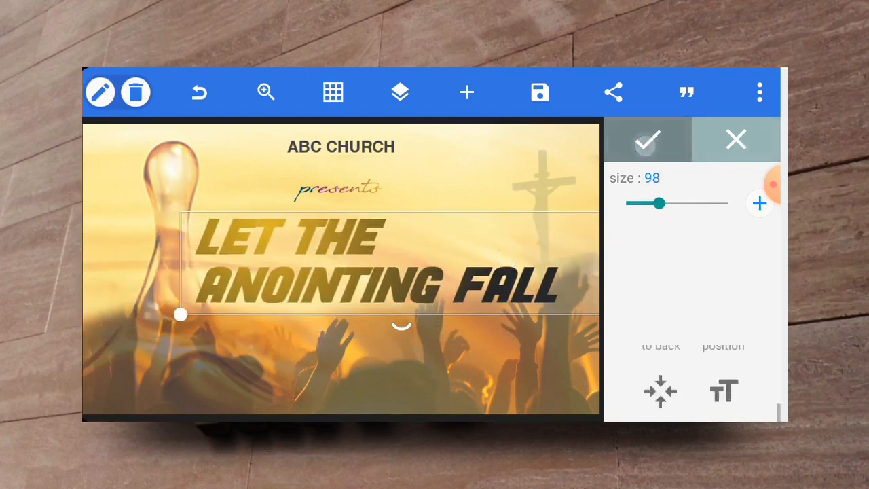
click(662, 402)
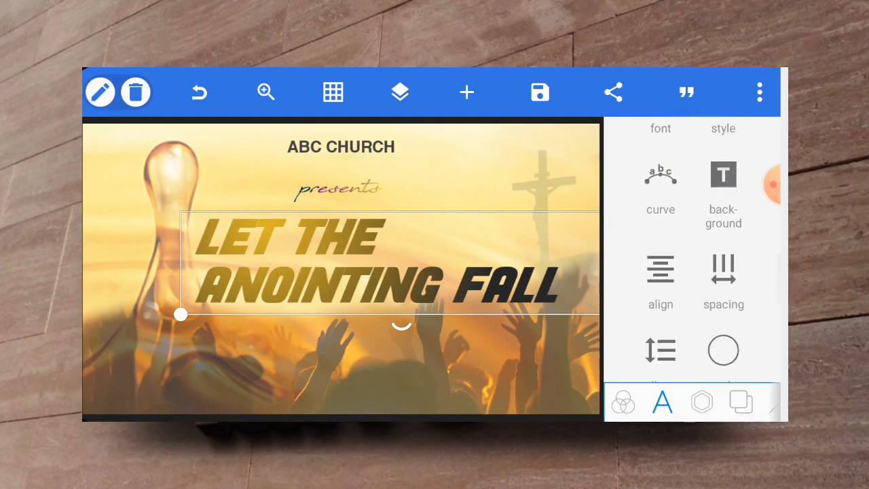
Centre-align the two headline lines and centre the headline horizontally on the flyer
click(660, 281)
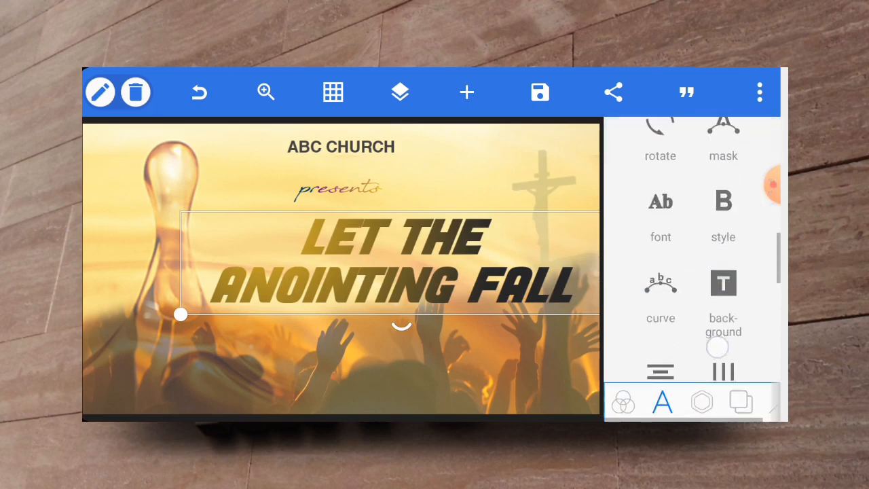
scroll(down, 3)
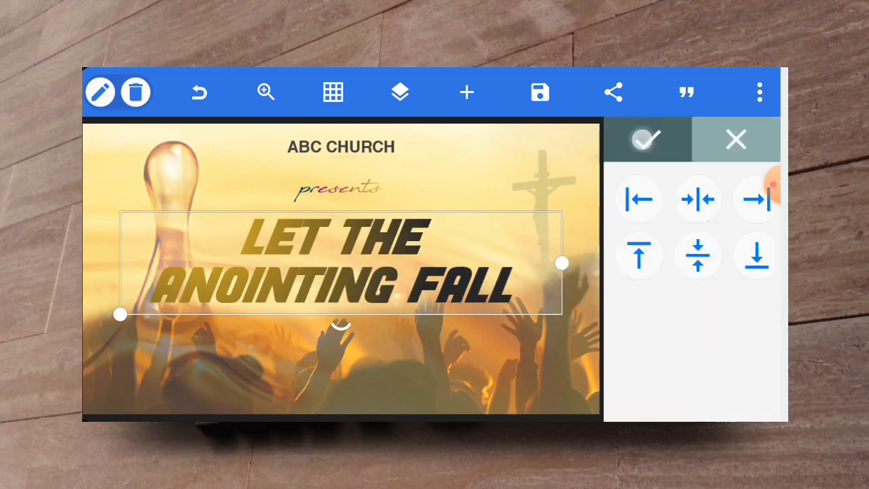
click(645, 139)
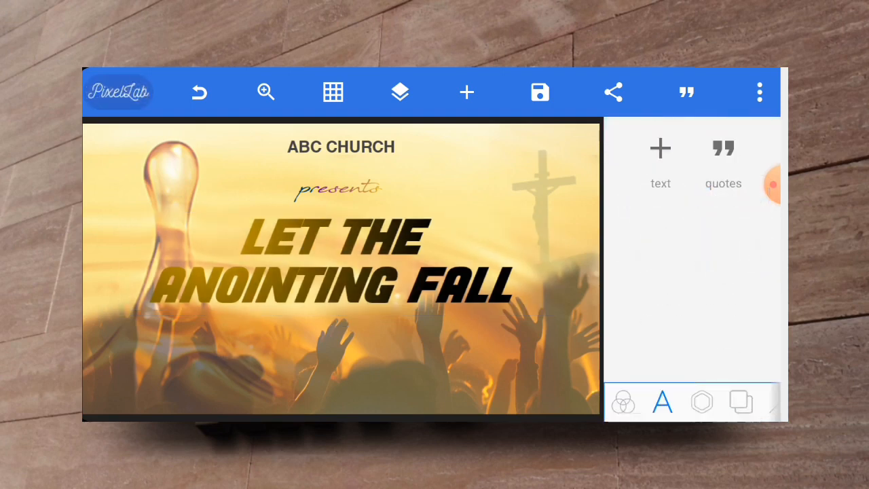